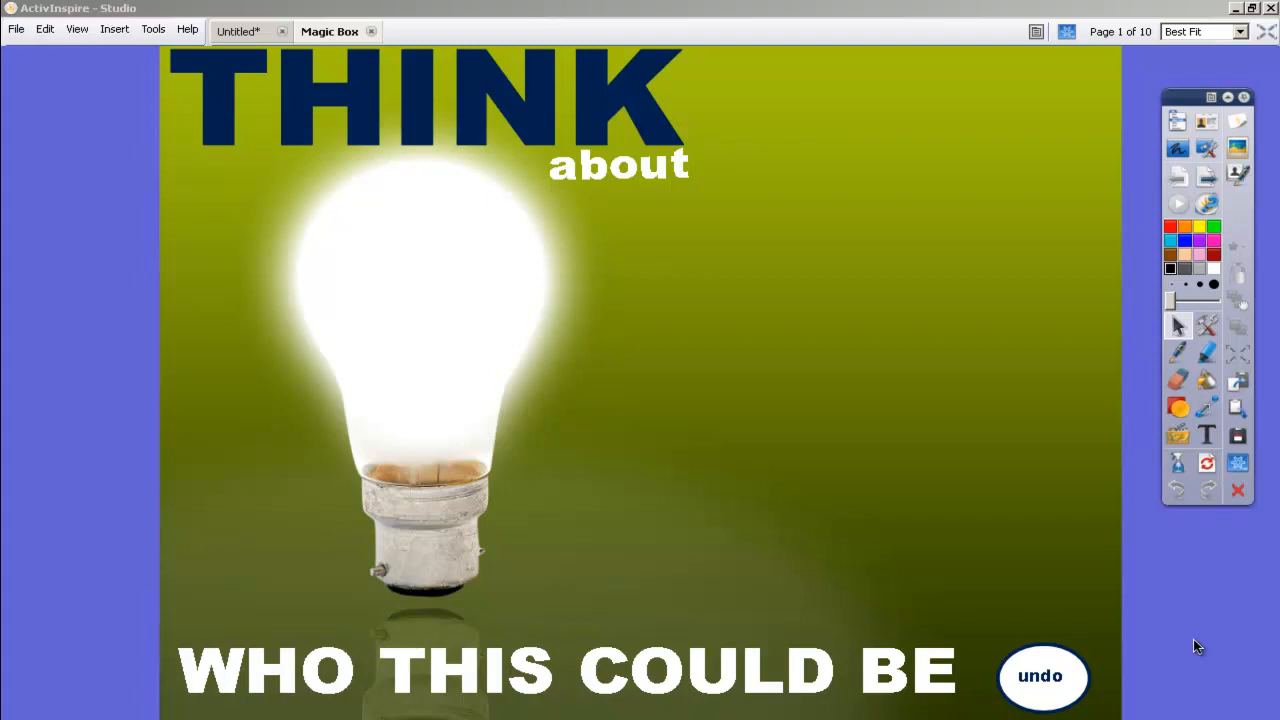
mouse_move(413, 293)
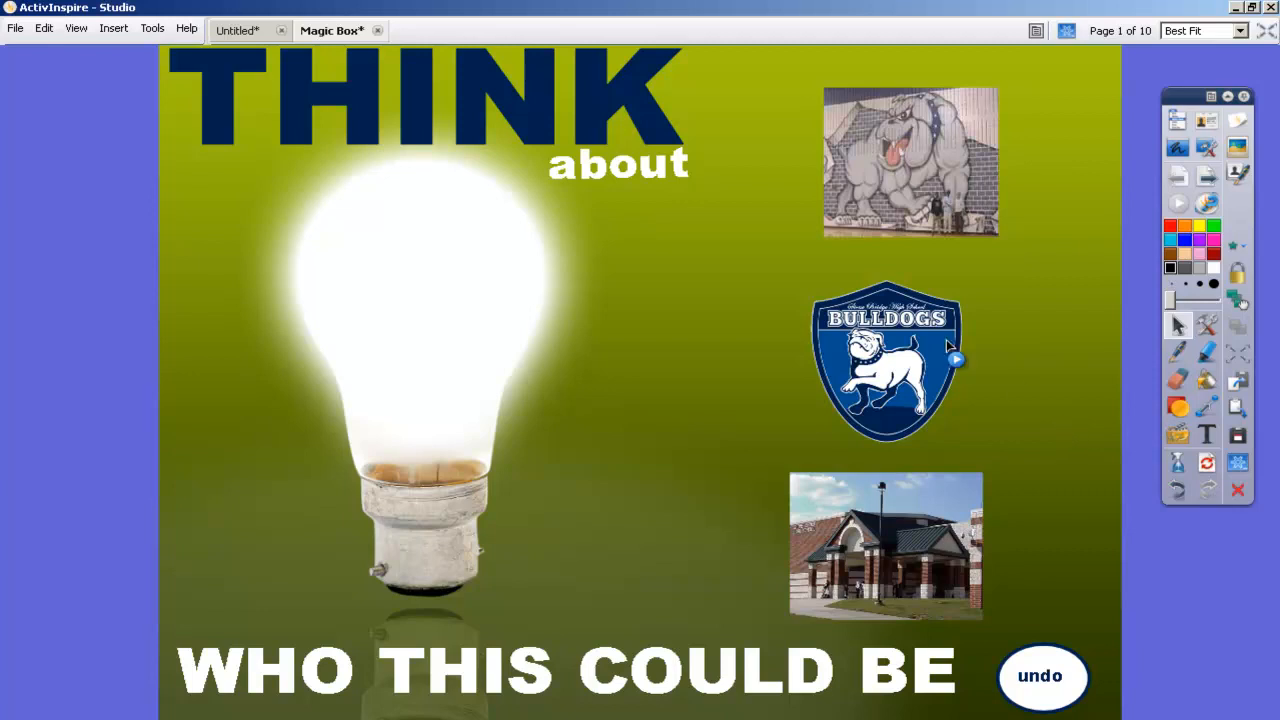
mouse_move(938, 345)
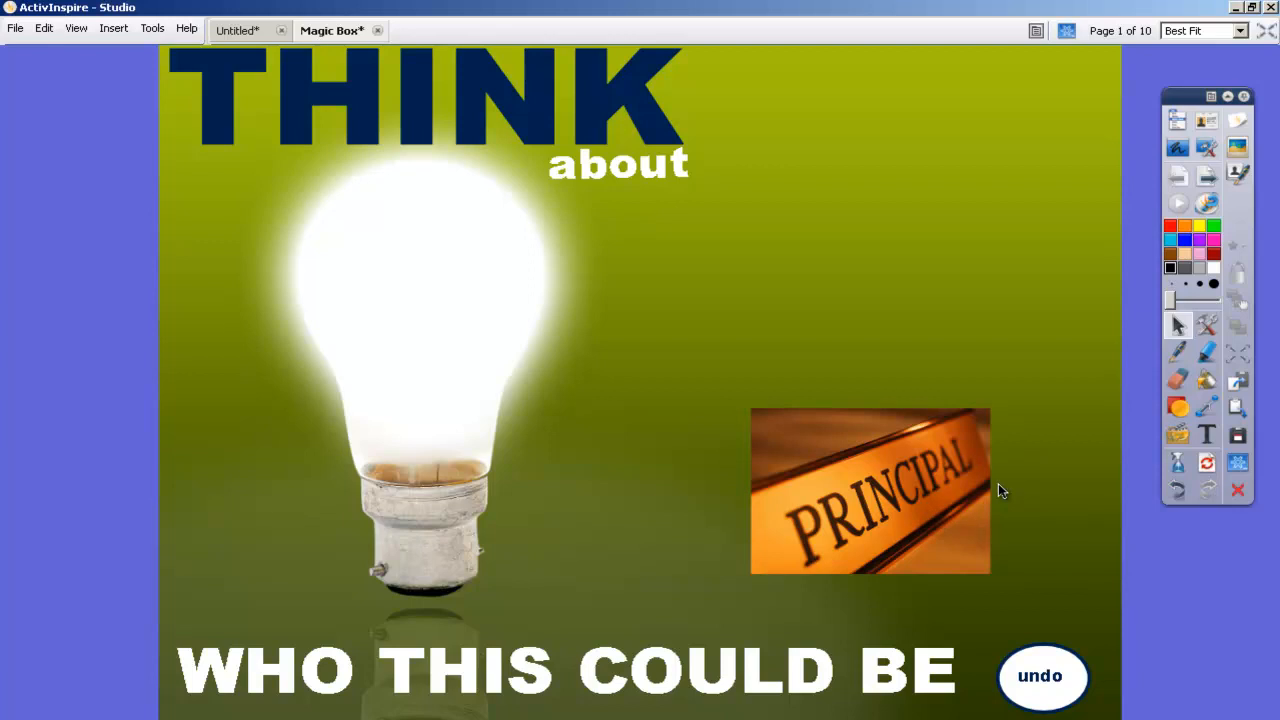
mouse_move(850, 505)
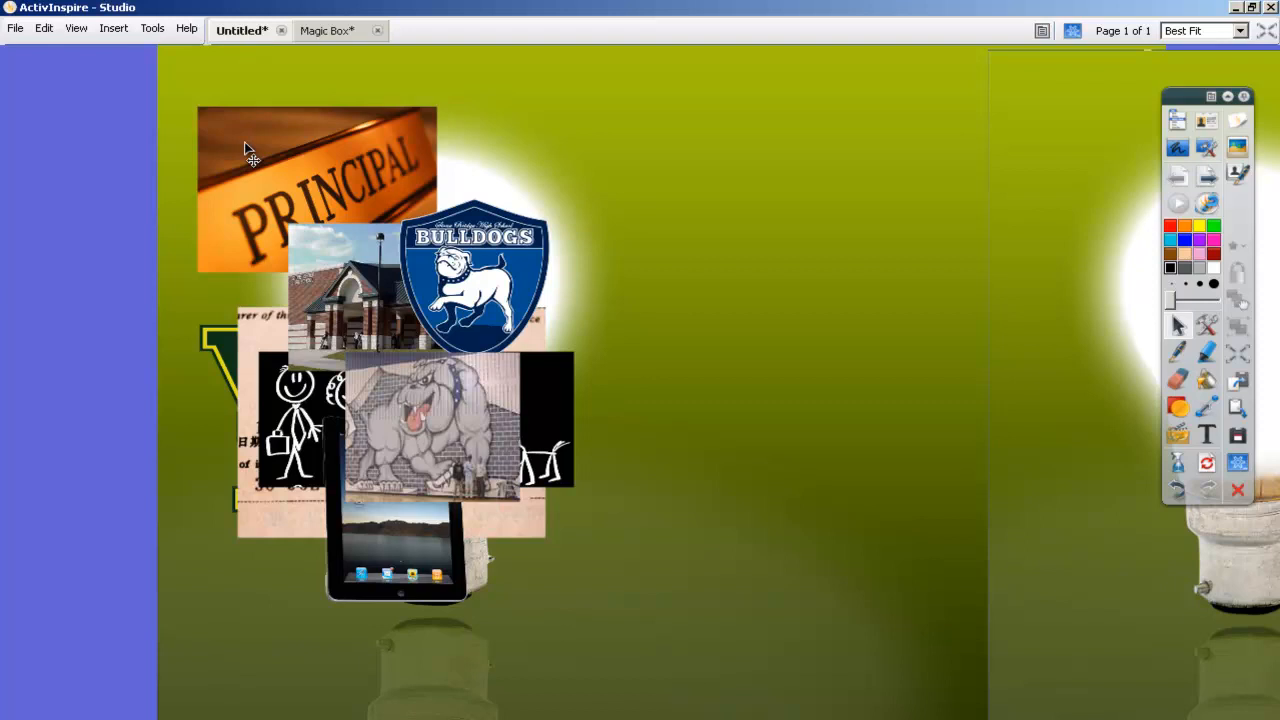
Step: Drag the principal picture and the other clue images off the bulb to the top right
drag(317, 190, 823, 123)
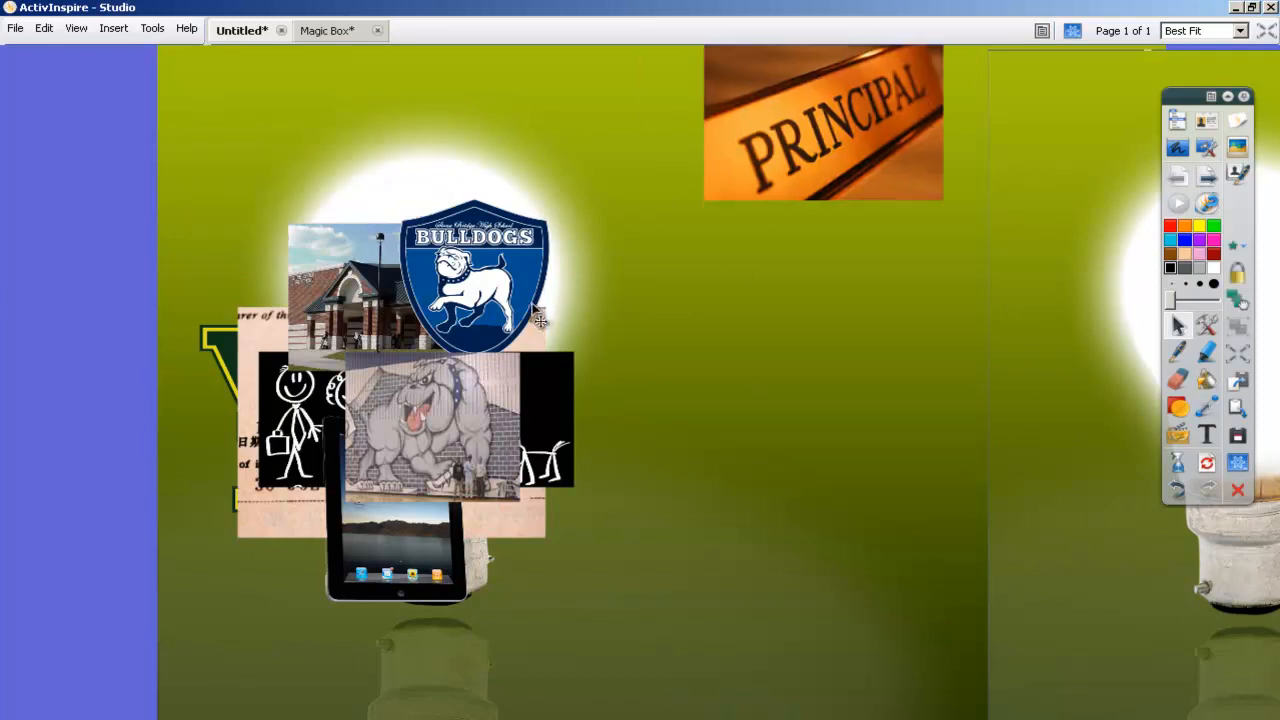
drag(475, 280, 835, 135)
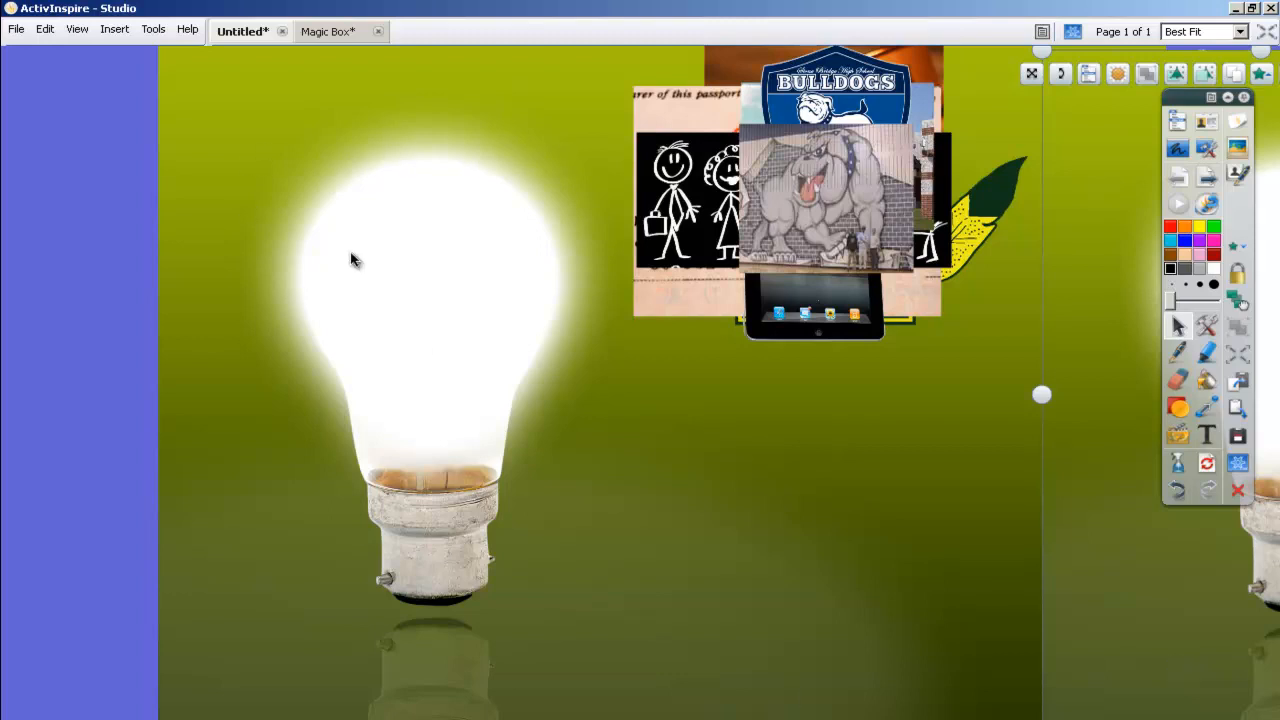
mouse_move(530, 552)
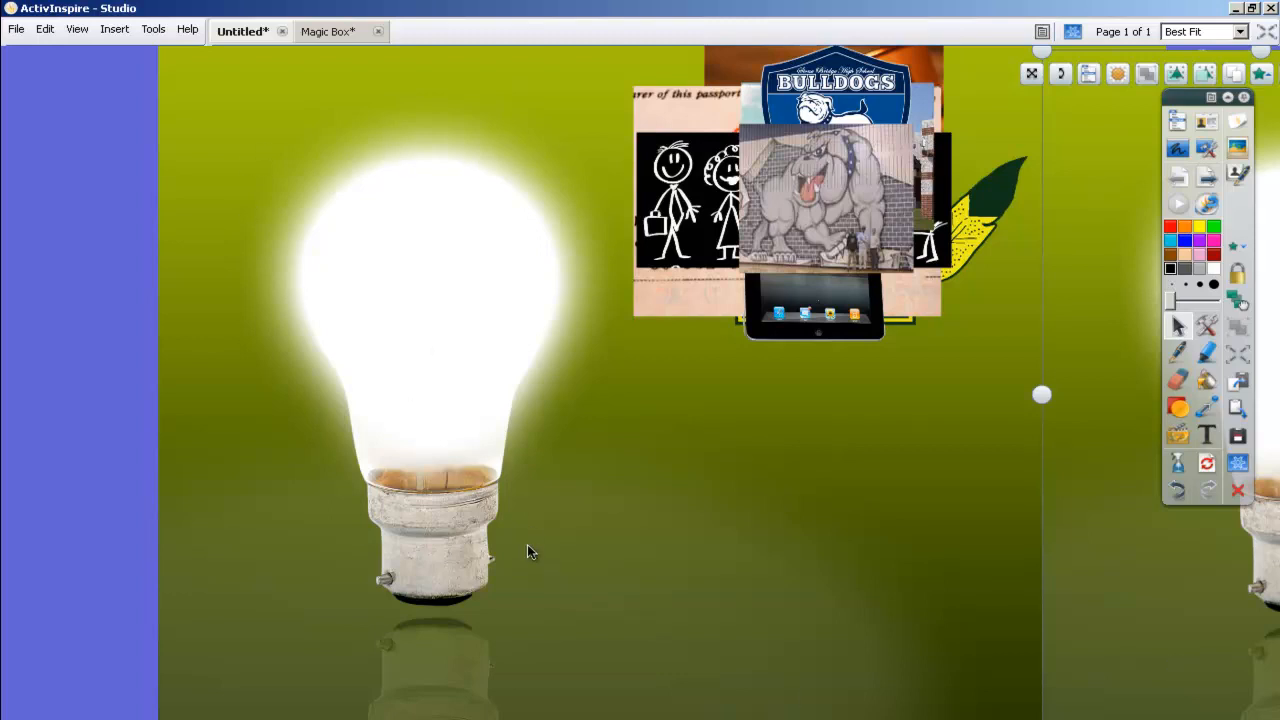
mouse_move(525, 432)
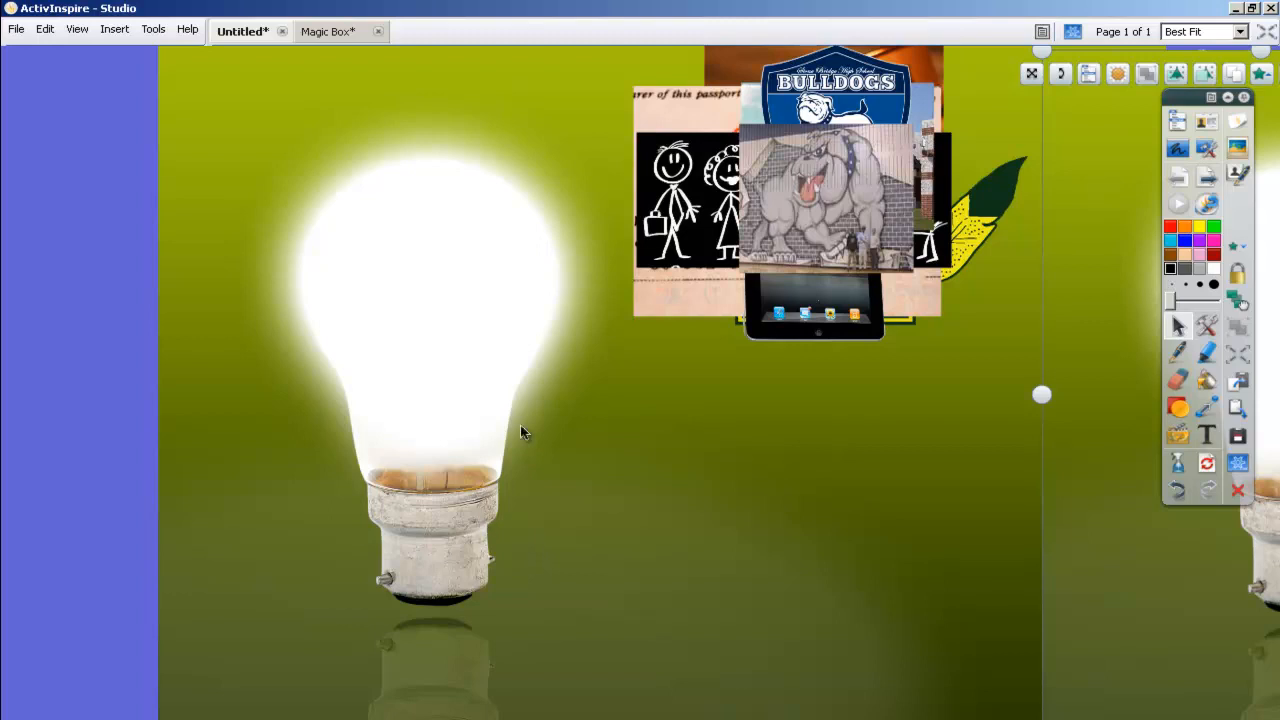
mouse_move(145, 223)
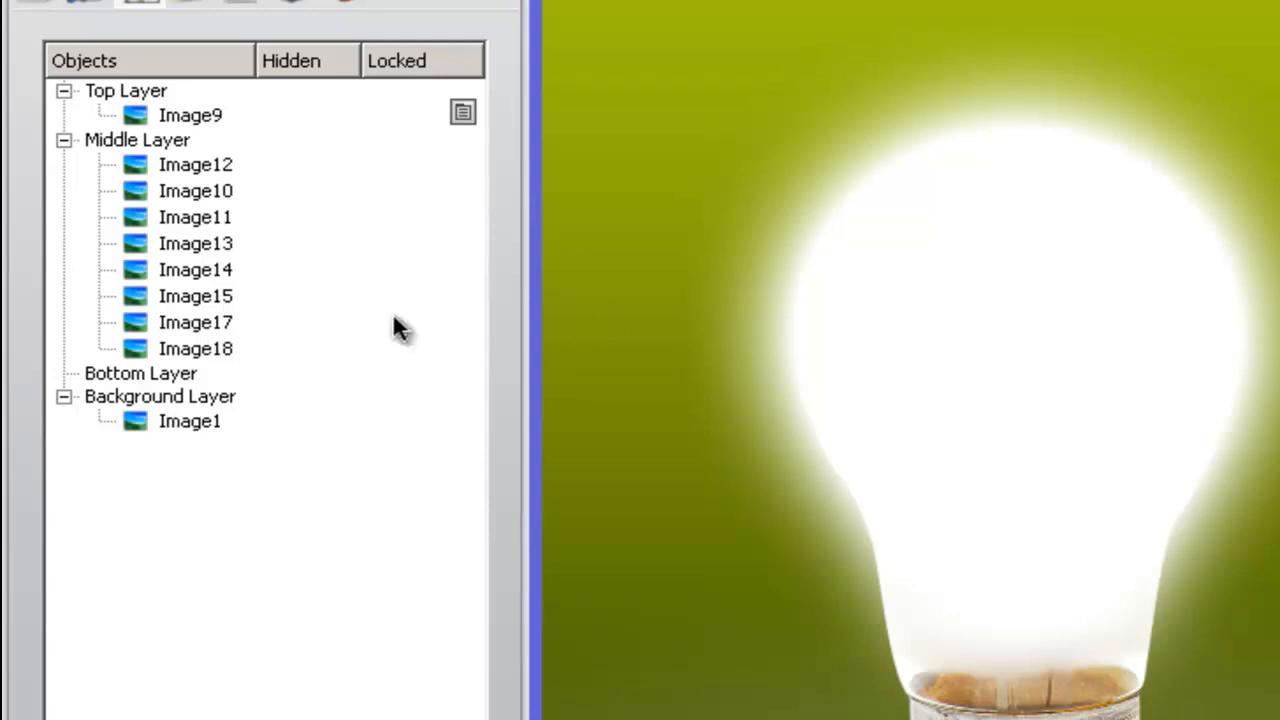
mouse_move(180, 280)
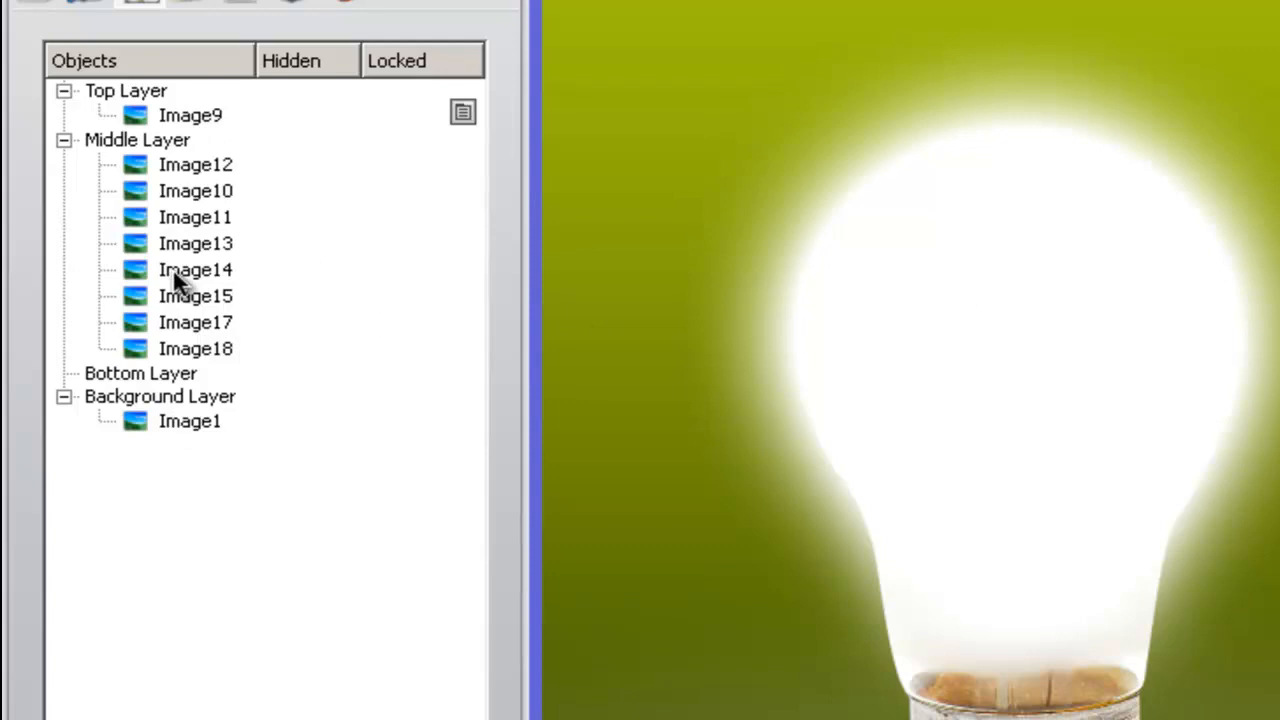
mouse_move(418, 397)
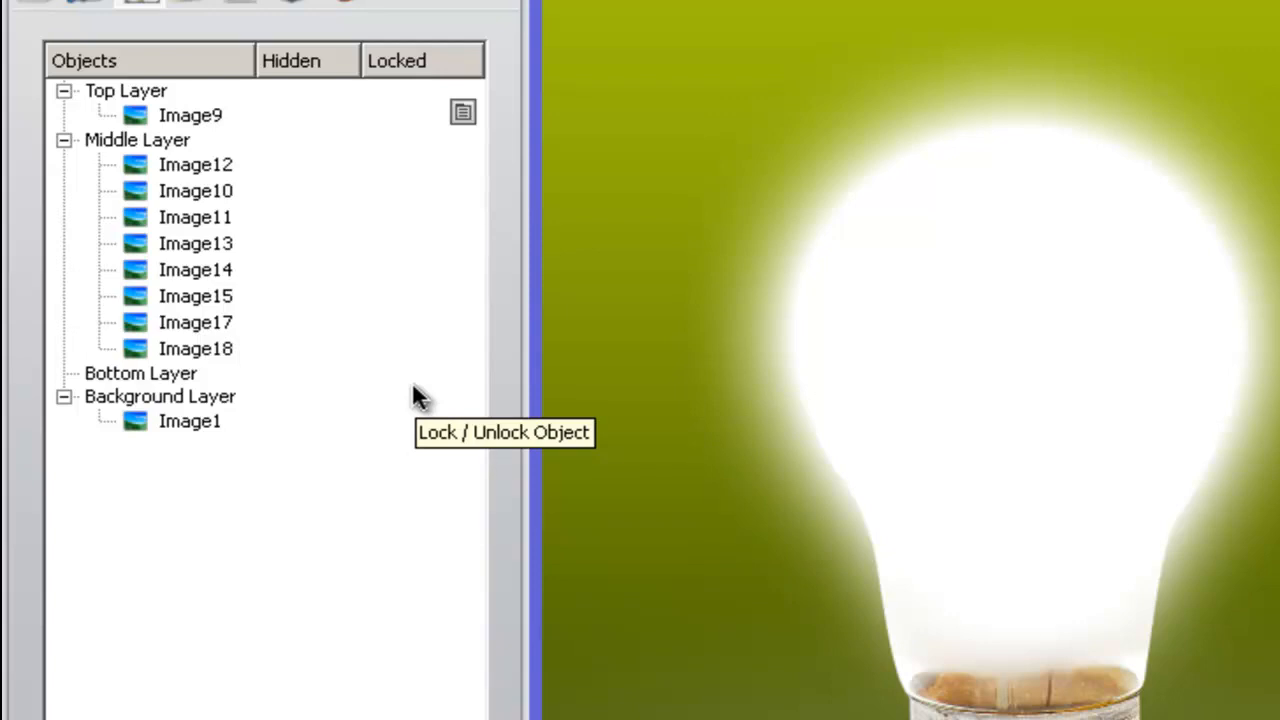
Step: Show the Object Browser listing the page's objects by layer, with Image1 as background
click(189, 421)
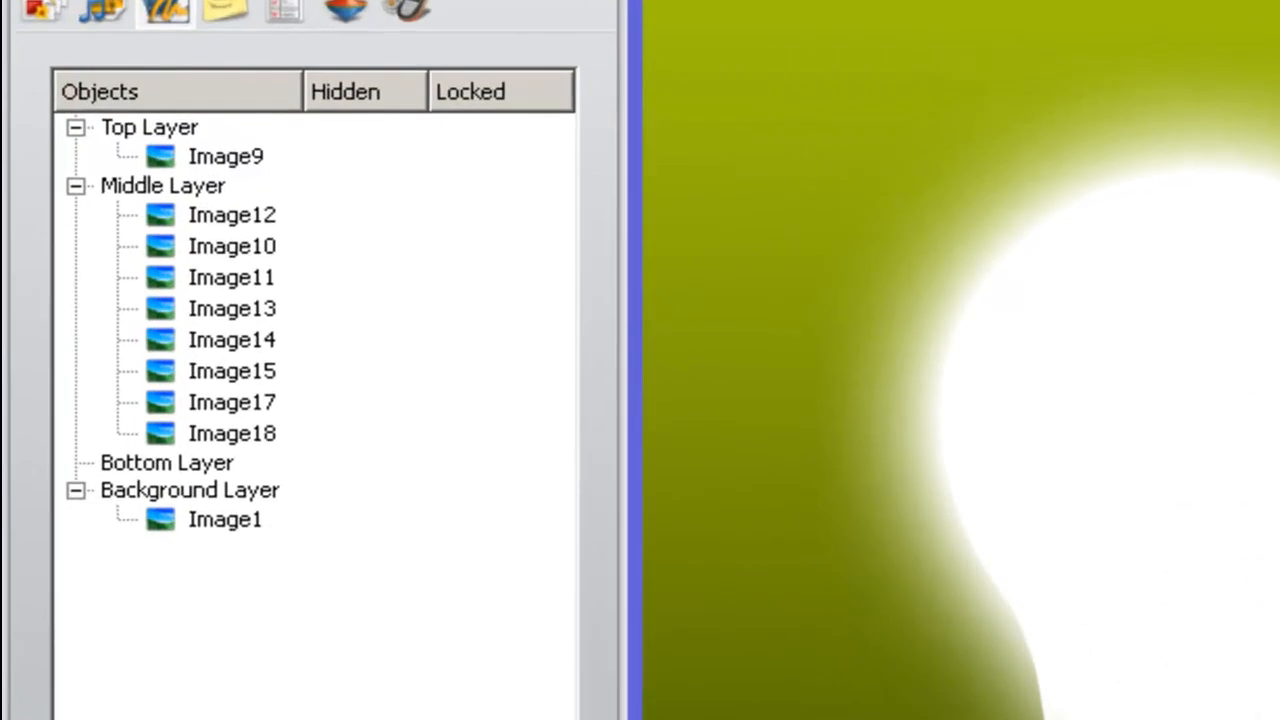
mouse_move(278, 548)
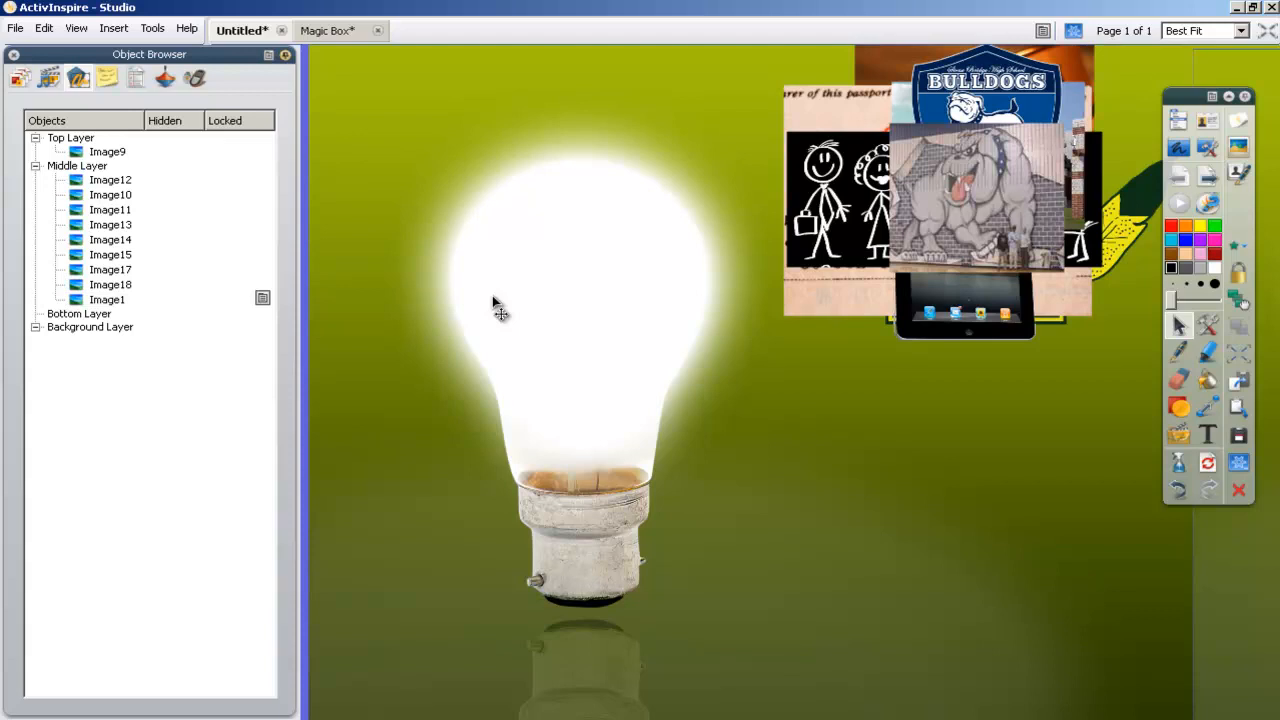
mouse_move(120, 300)
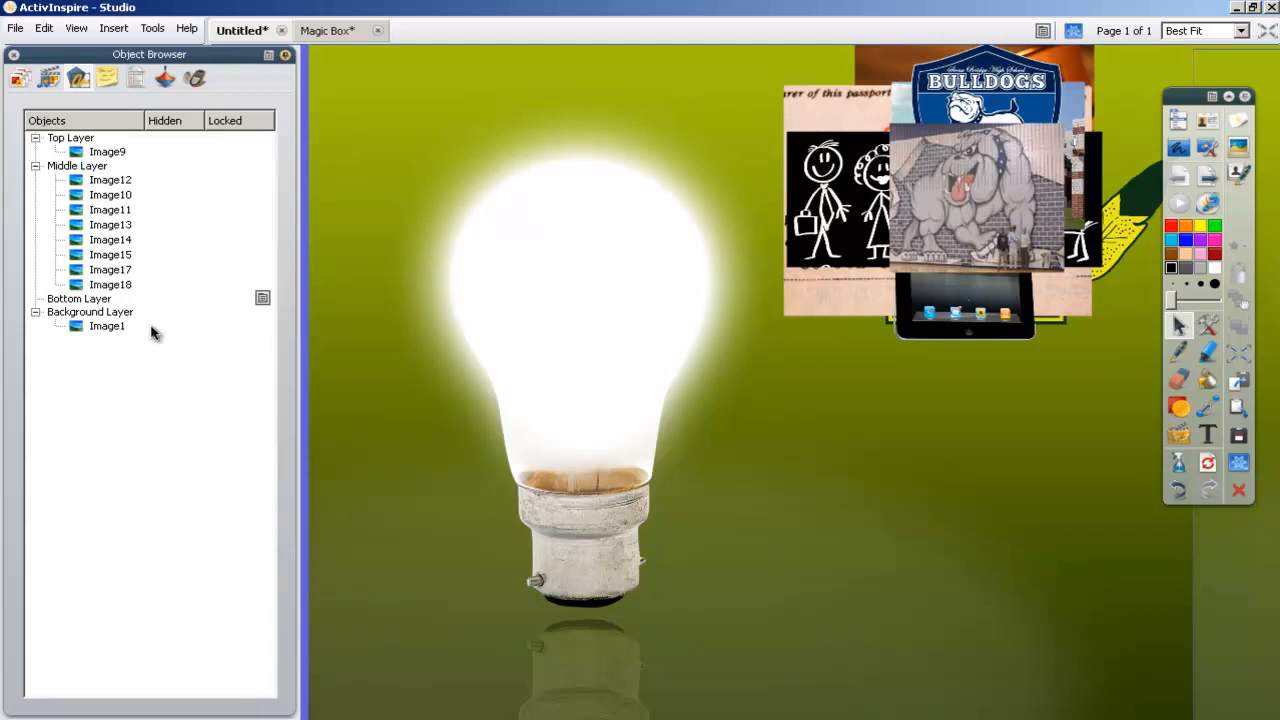
mouse_move(143, 348)
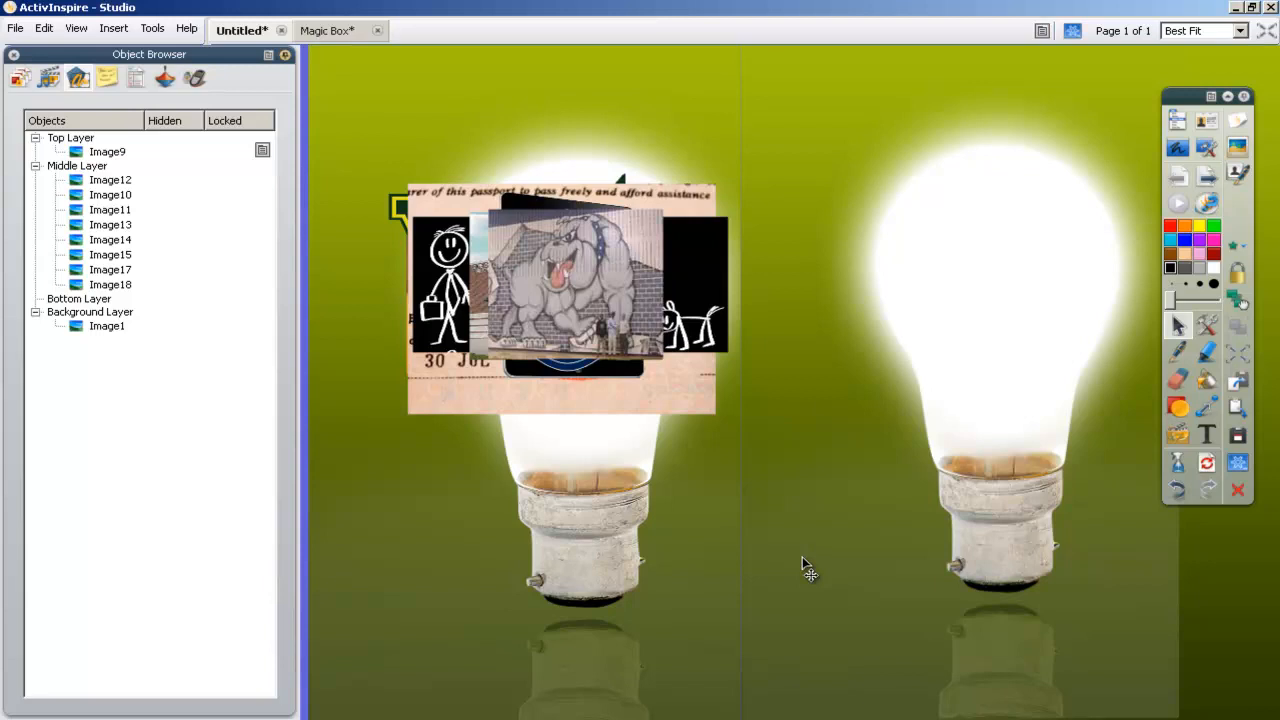
mouse_move(903, 535)
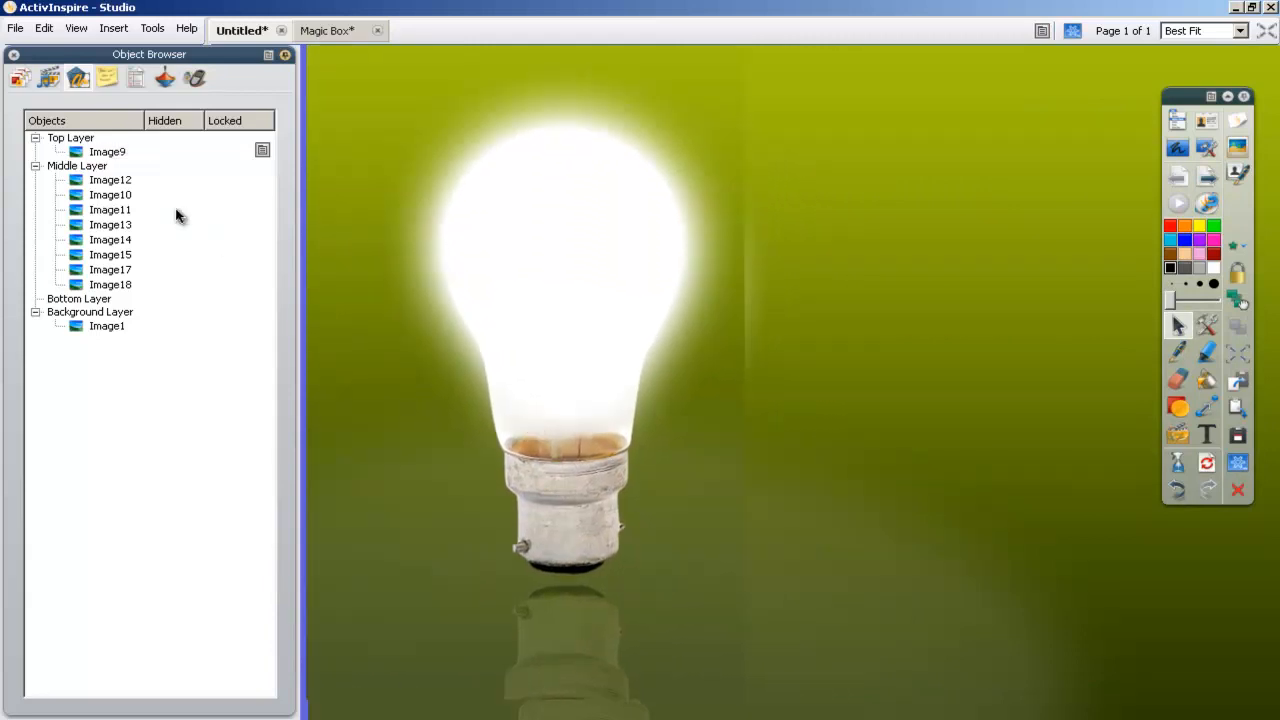
Step: Select Image11, Image18 and Image1 in the Object Browser to identify each picture
click(107, 151)
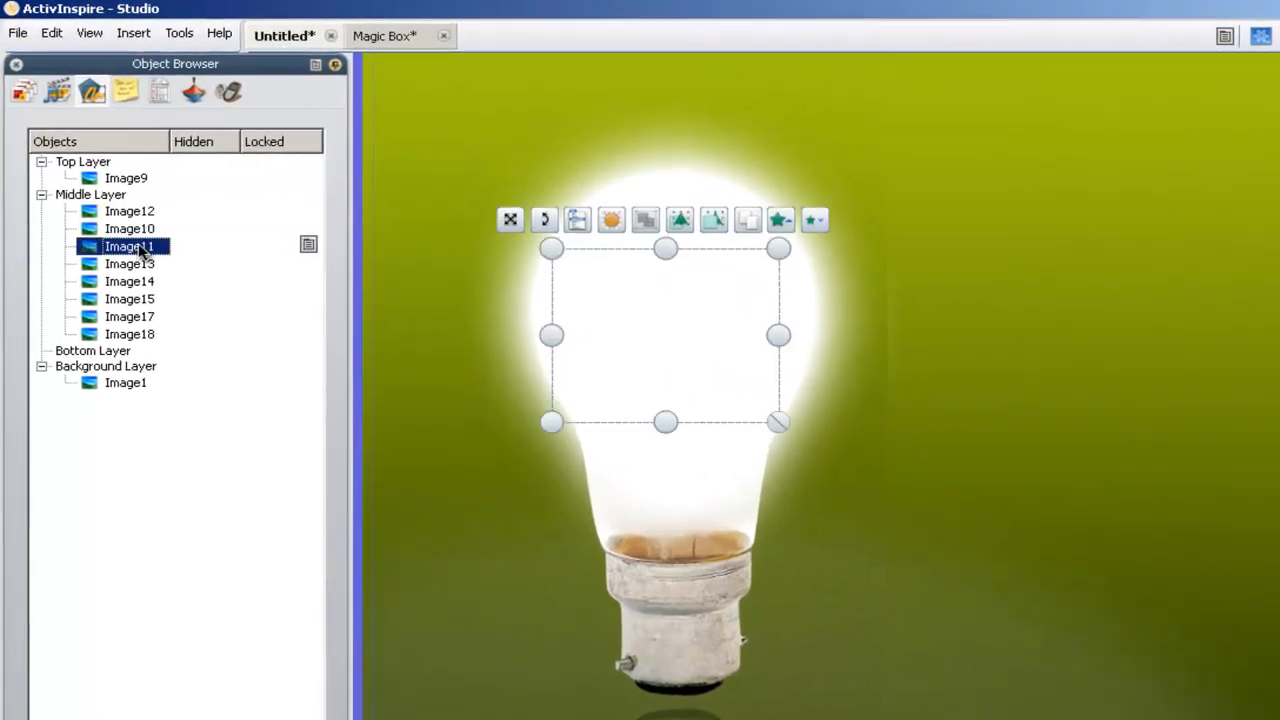
click(129, 334)
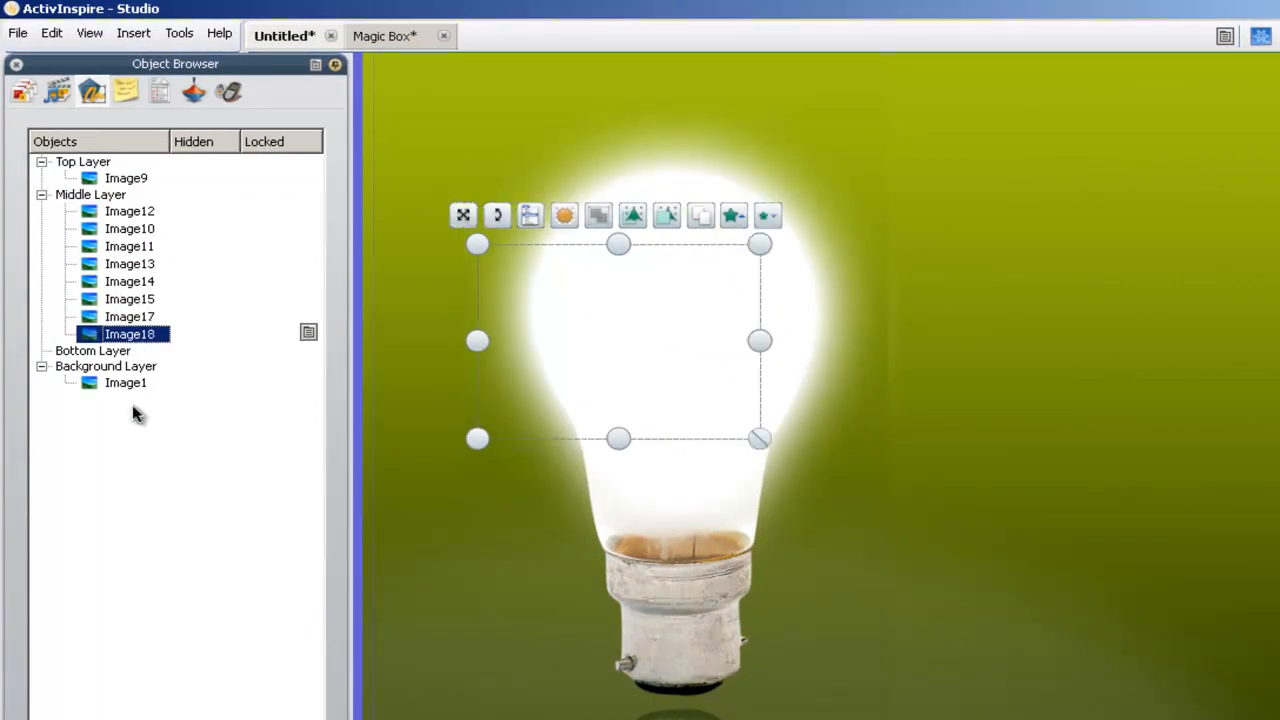
click(125, 383)
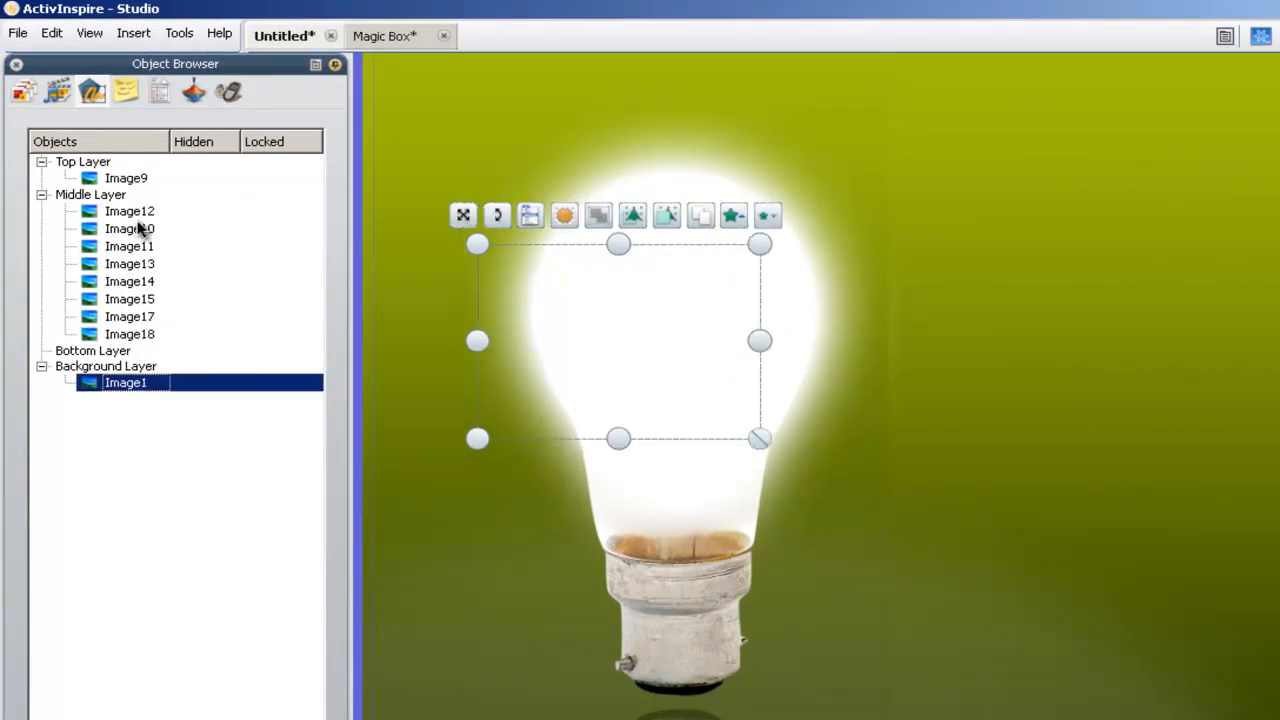
click(129, 228)
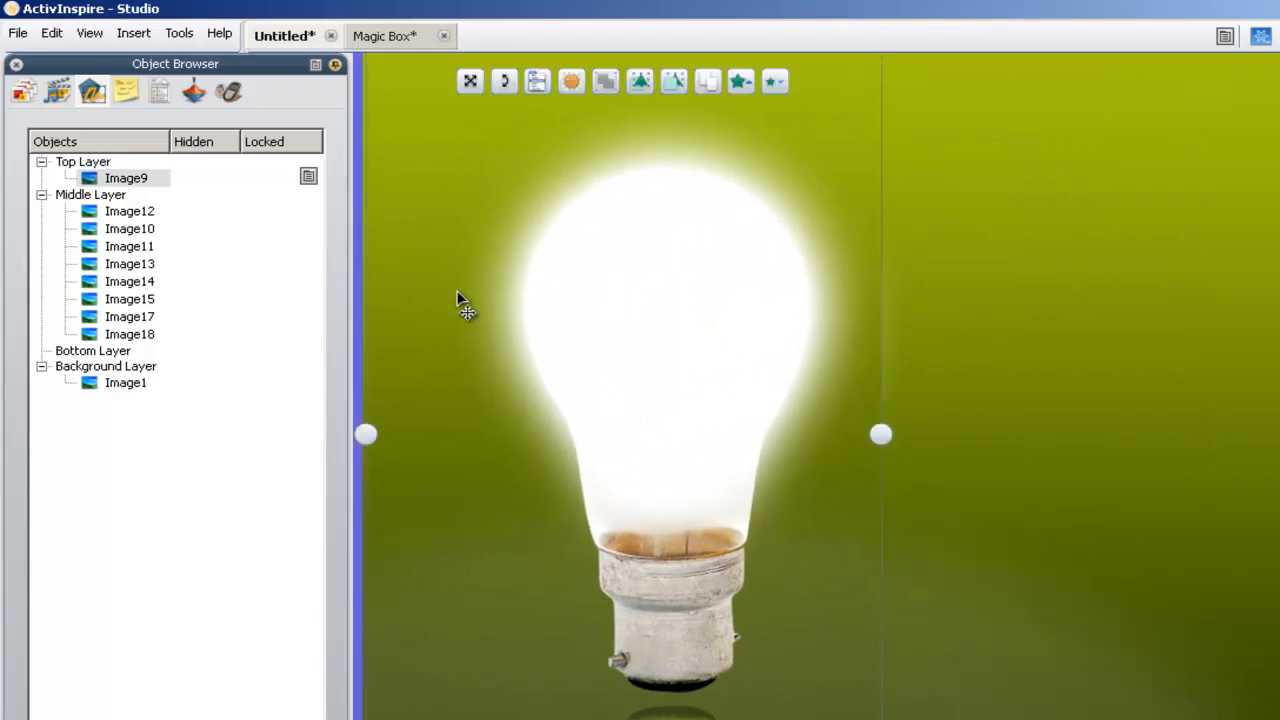
mouse_move(540, 82)
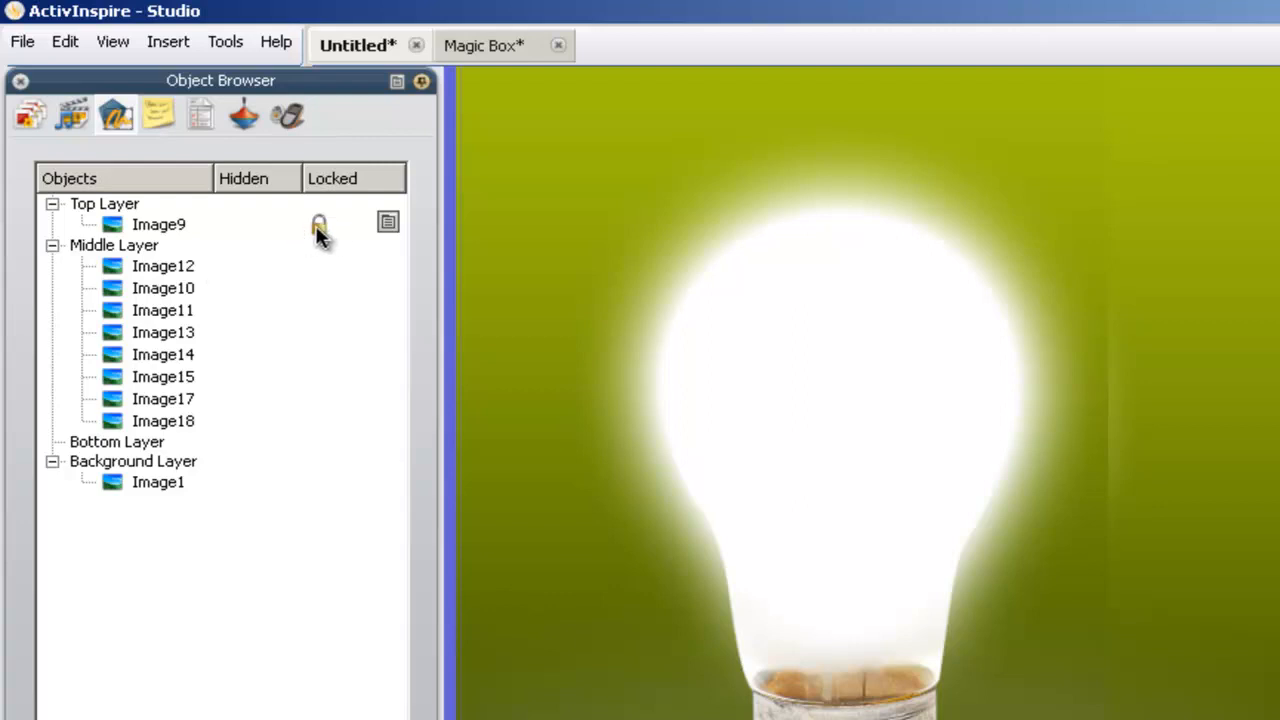
mouse_move(318, 224)
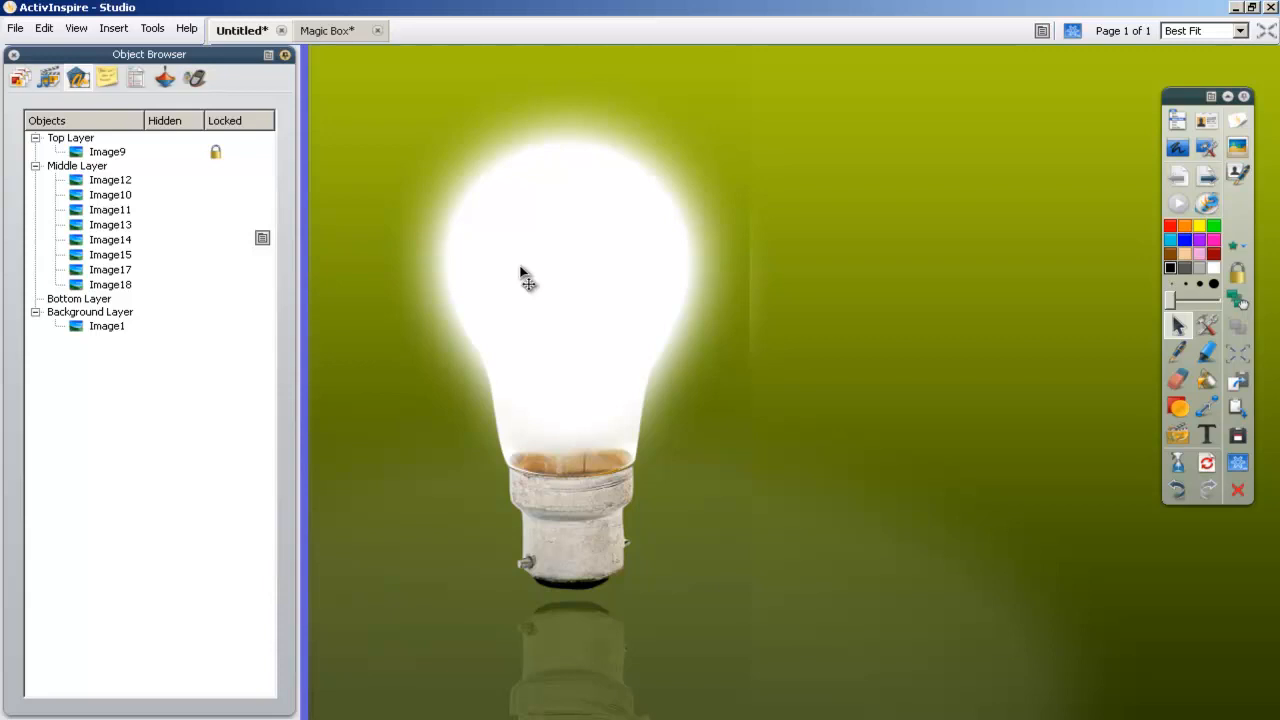
mouse_move(110, 185)
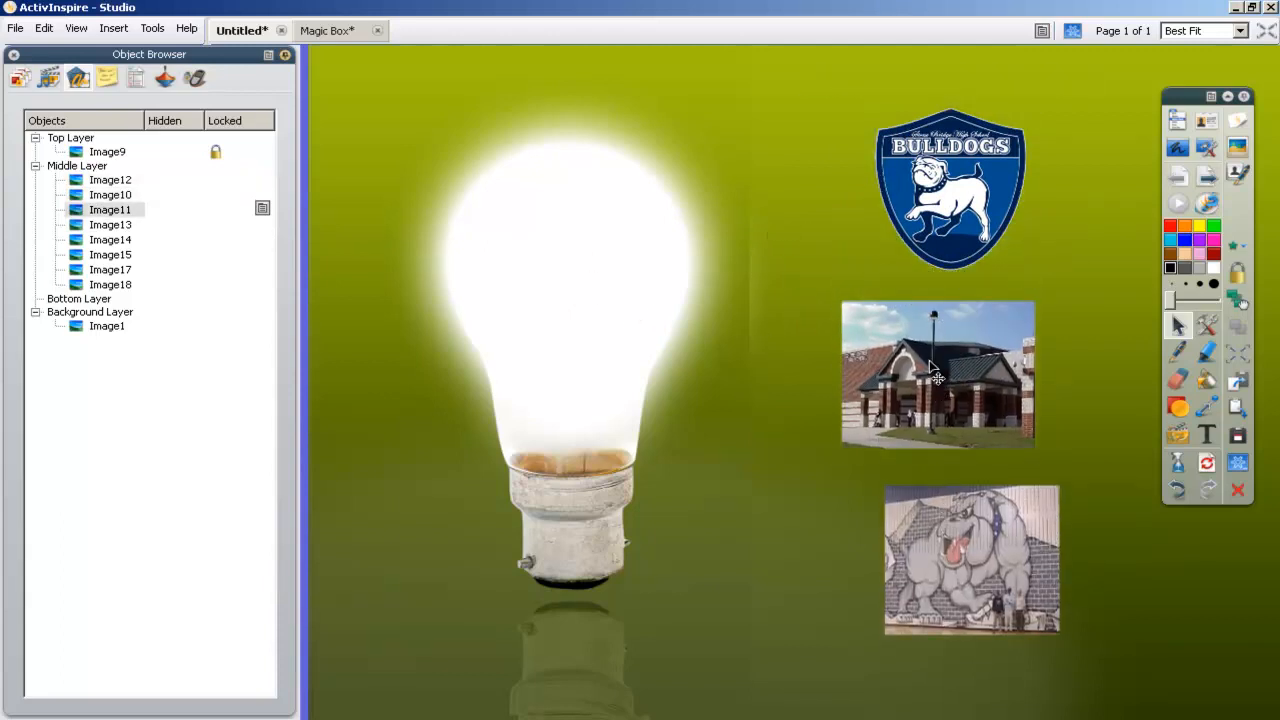
Step: Select the bulldog mural picture and reposition the Bulldogs logo at the right of the bulb
click(968, 560)
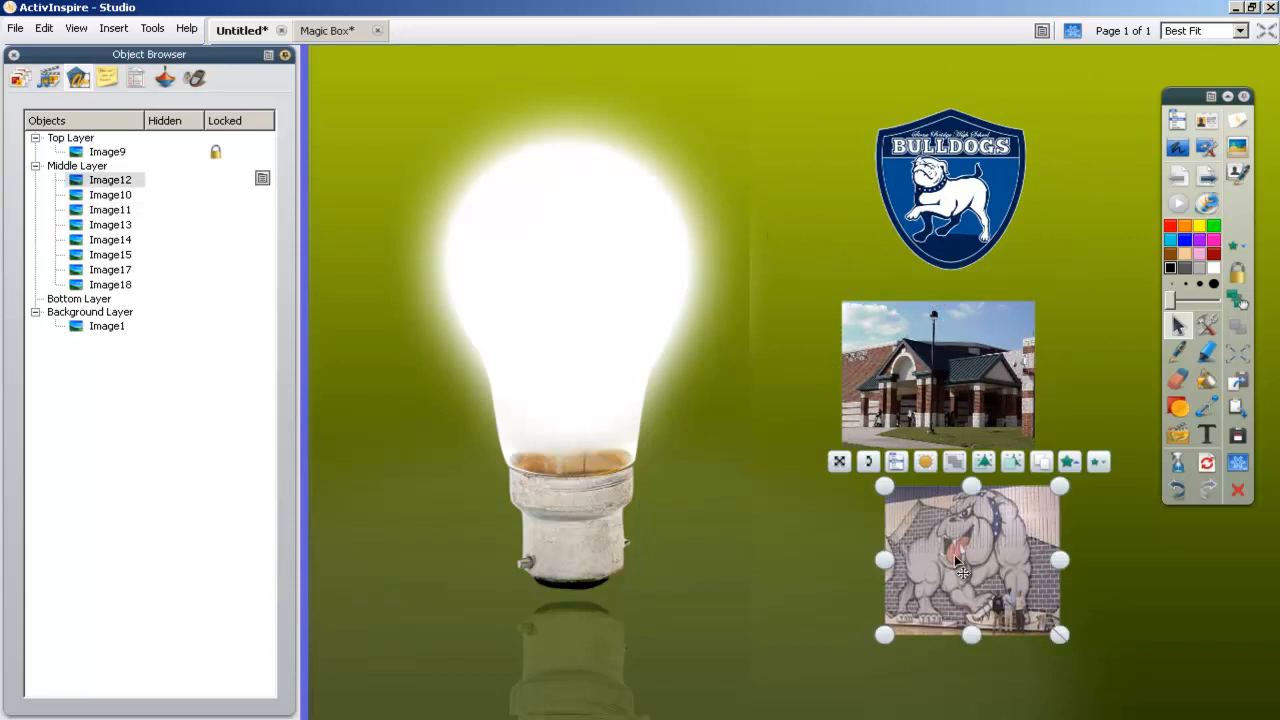
click(110, 209)
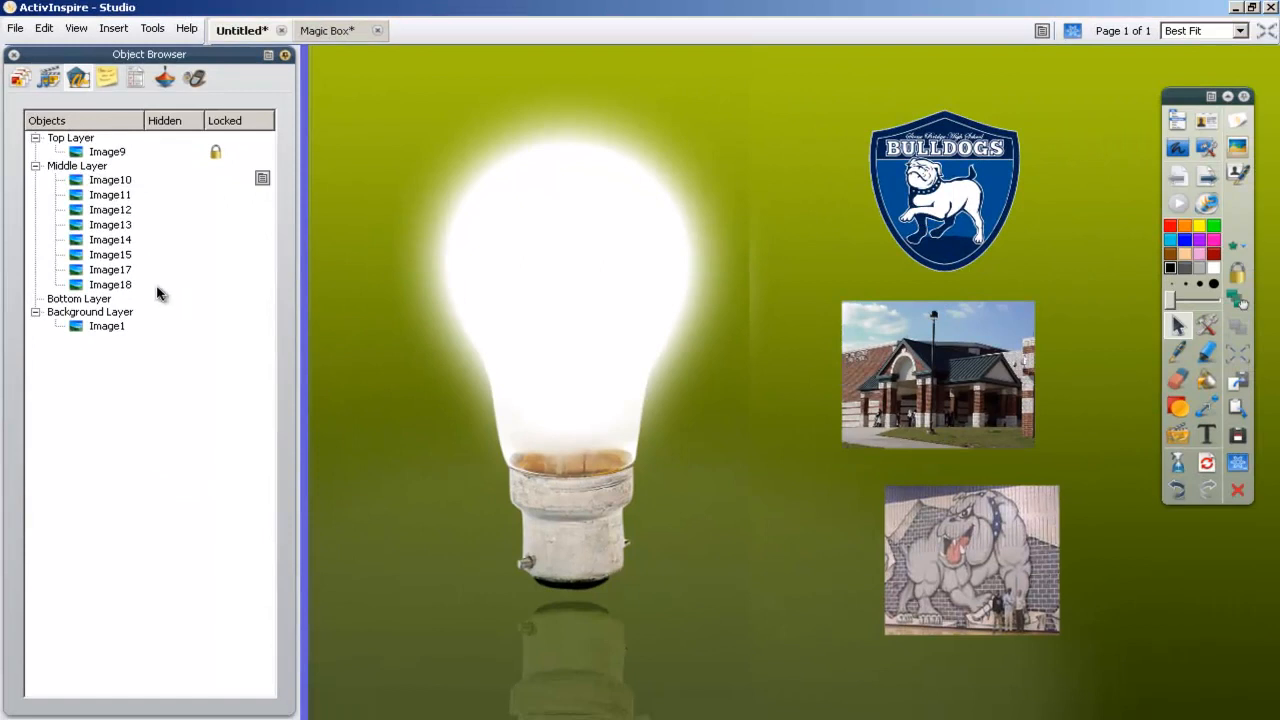
mouse_move(135, 291)
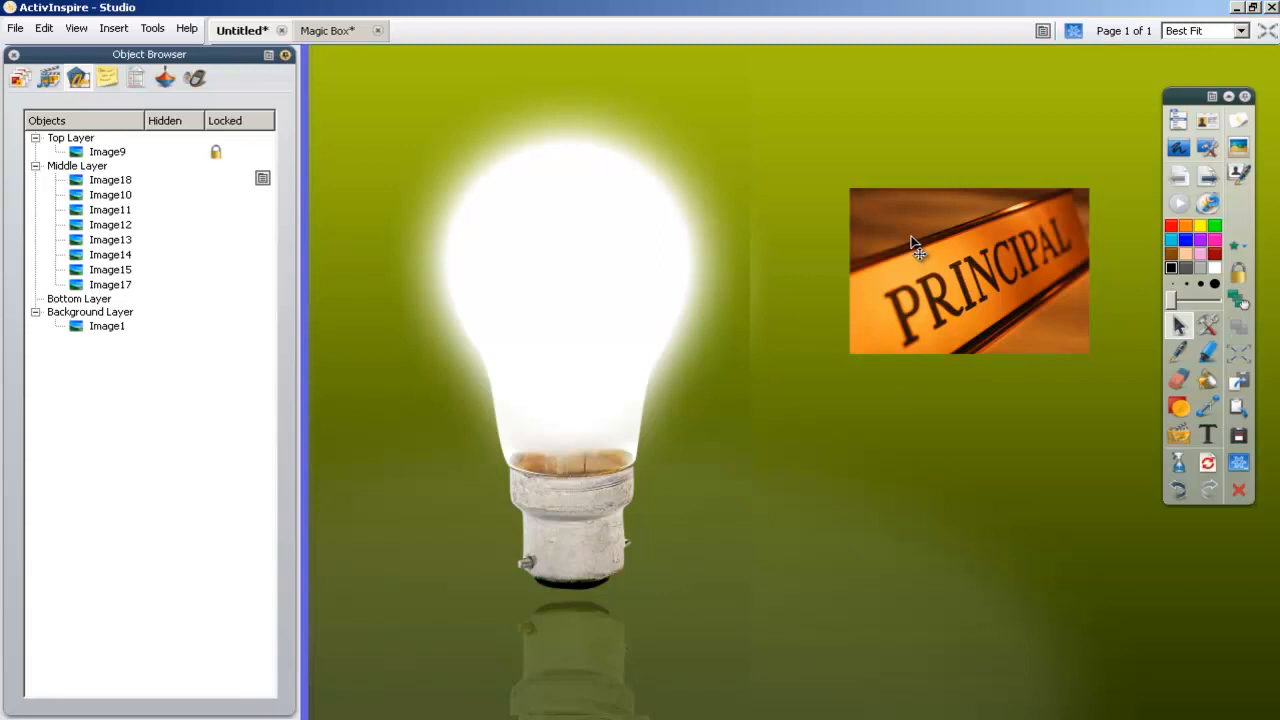
mouse_move(328, 231)
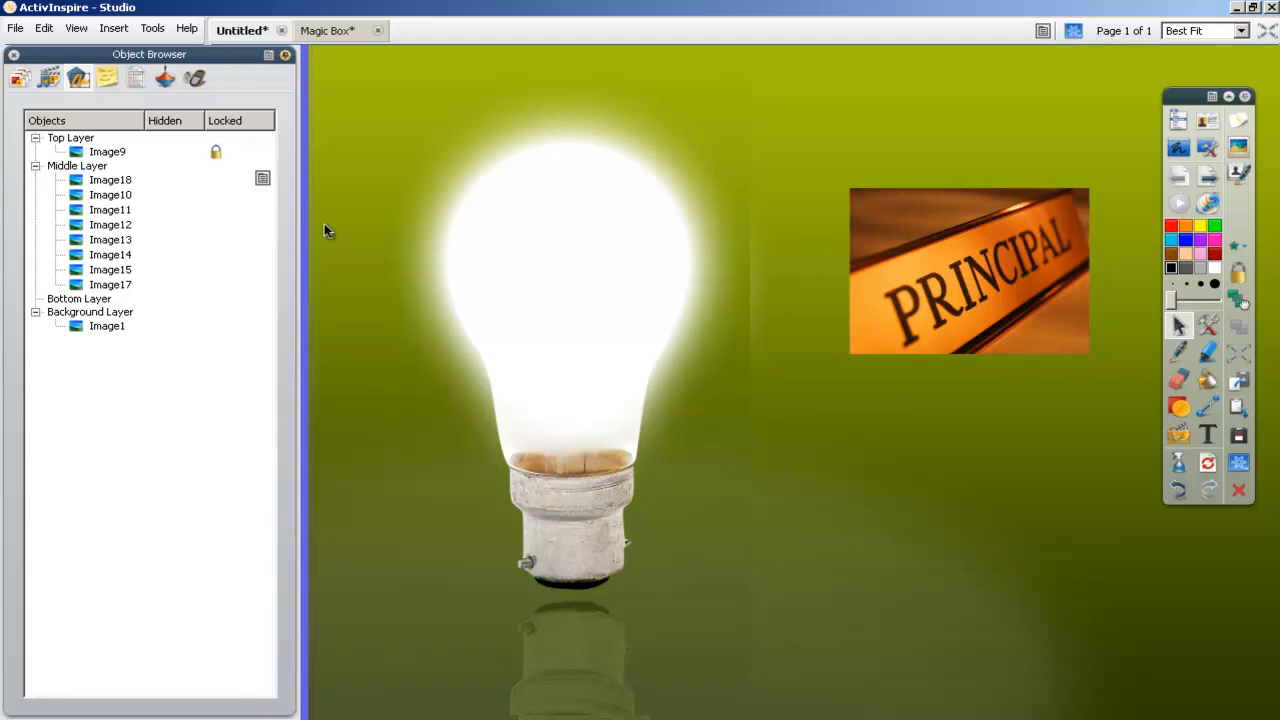
click(968, 270)
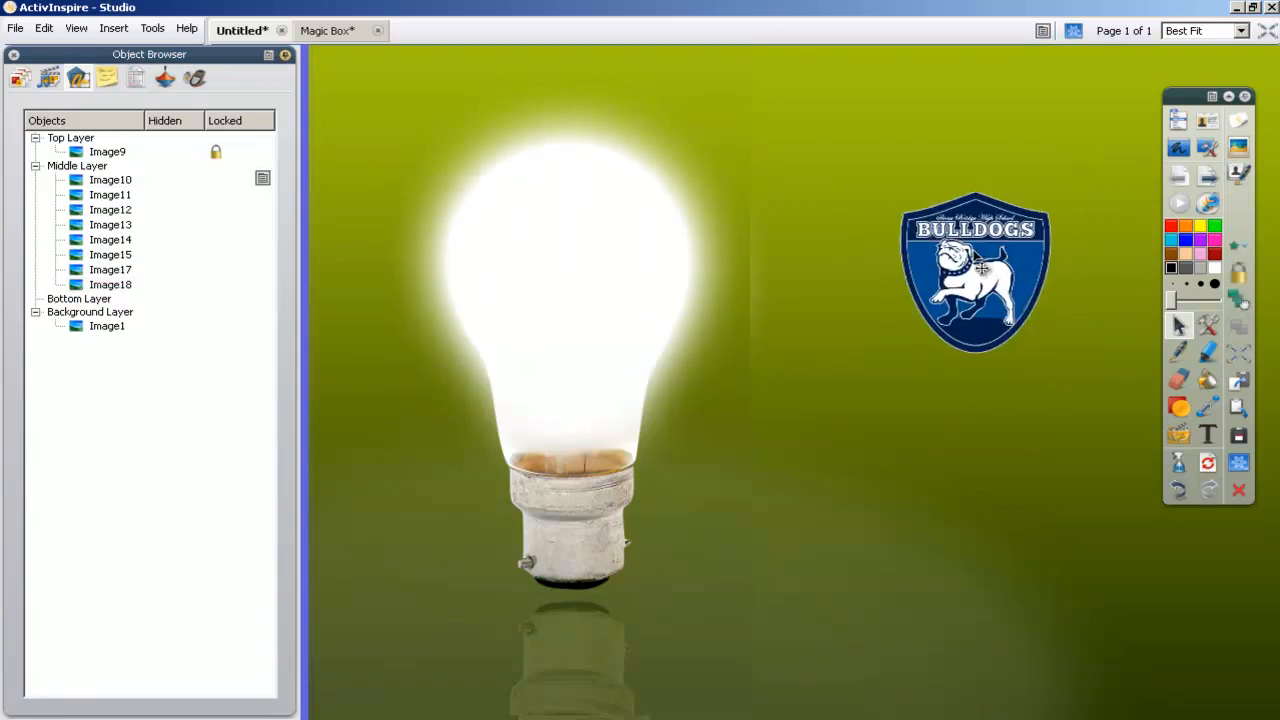
mouse_move(1122, 240)
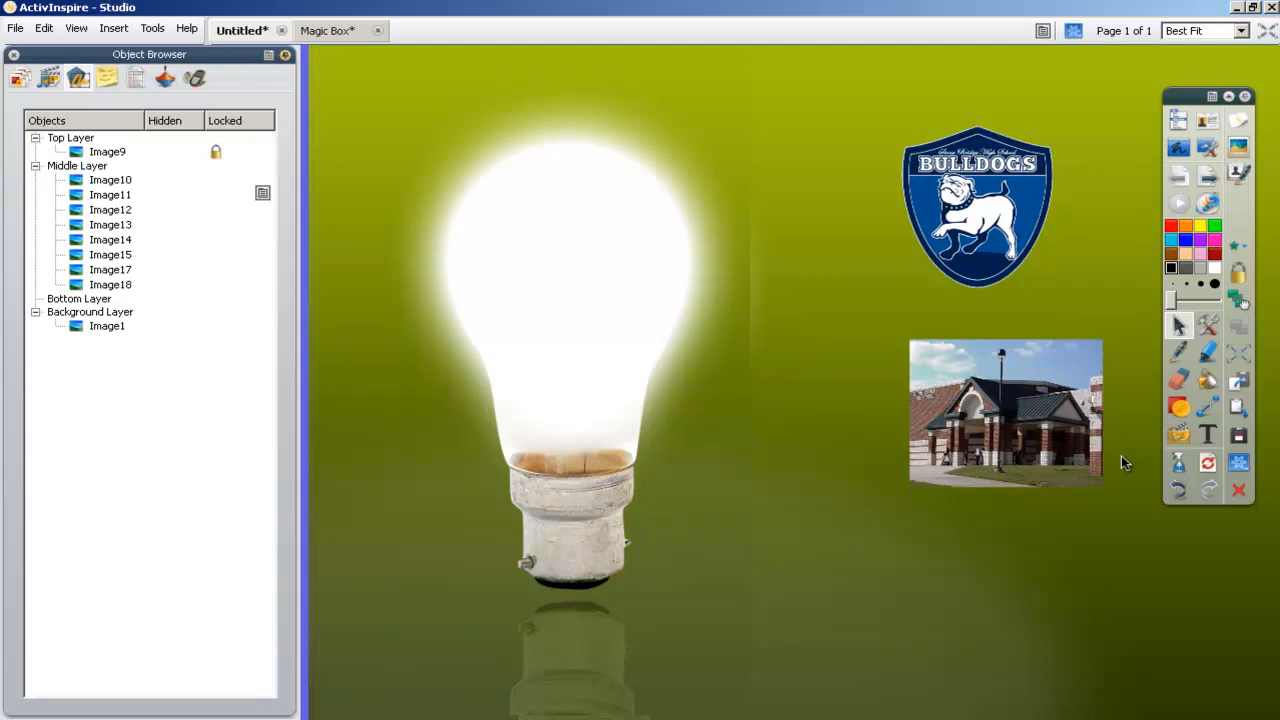
mouse_move(1143, 389)
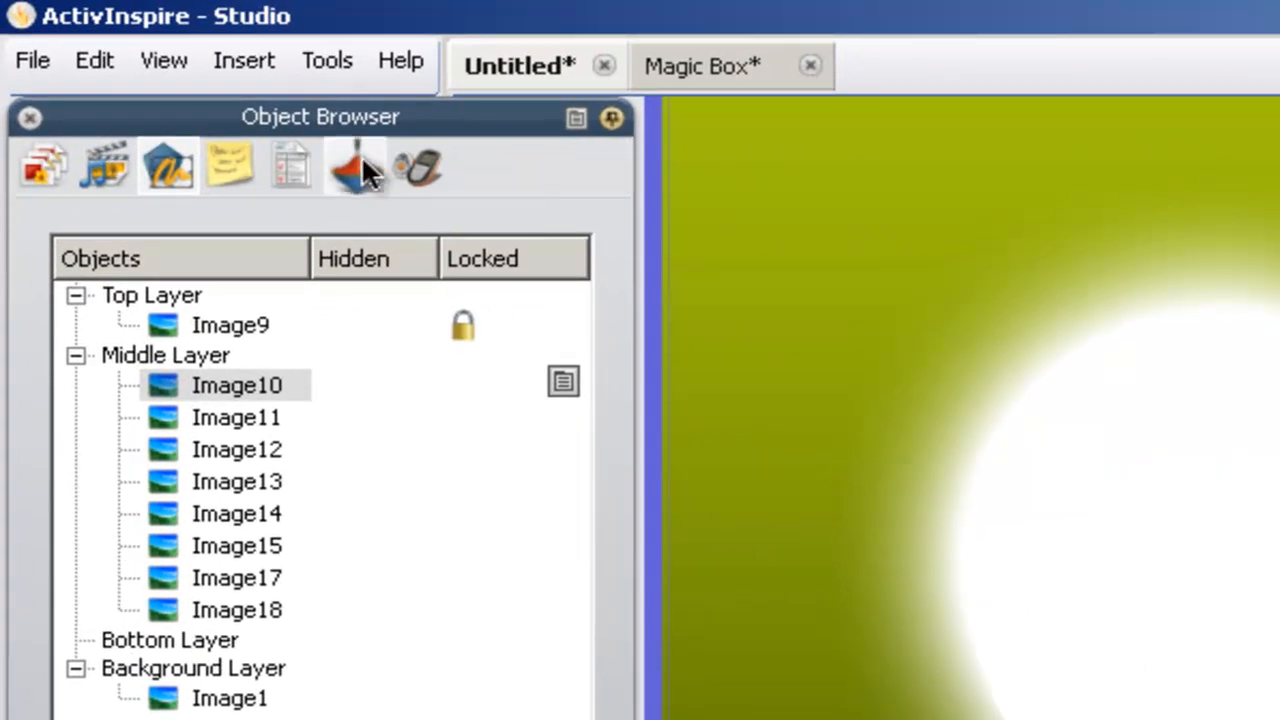
Step: Give the Bulldogs logo a Hidden action with Image10 as its target
click(355, 165)
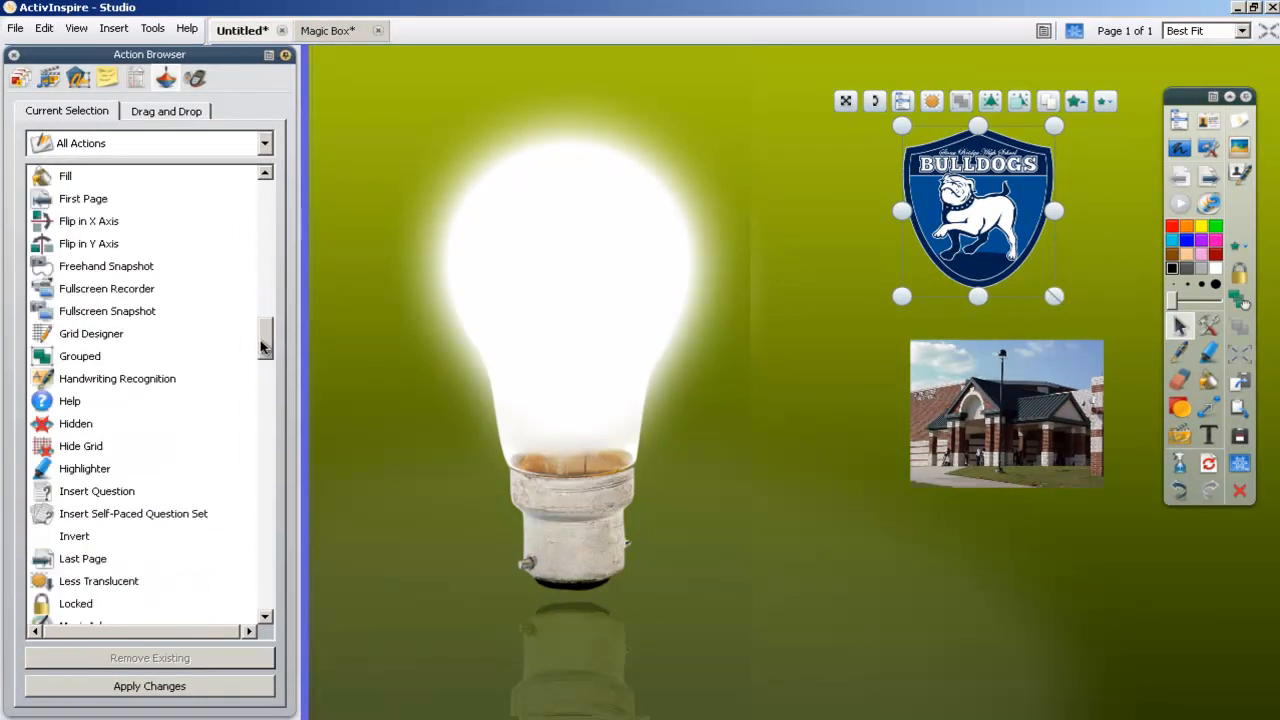
click(76, 423)
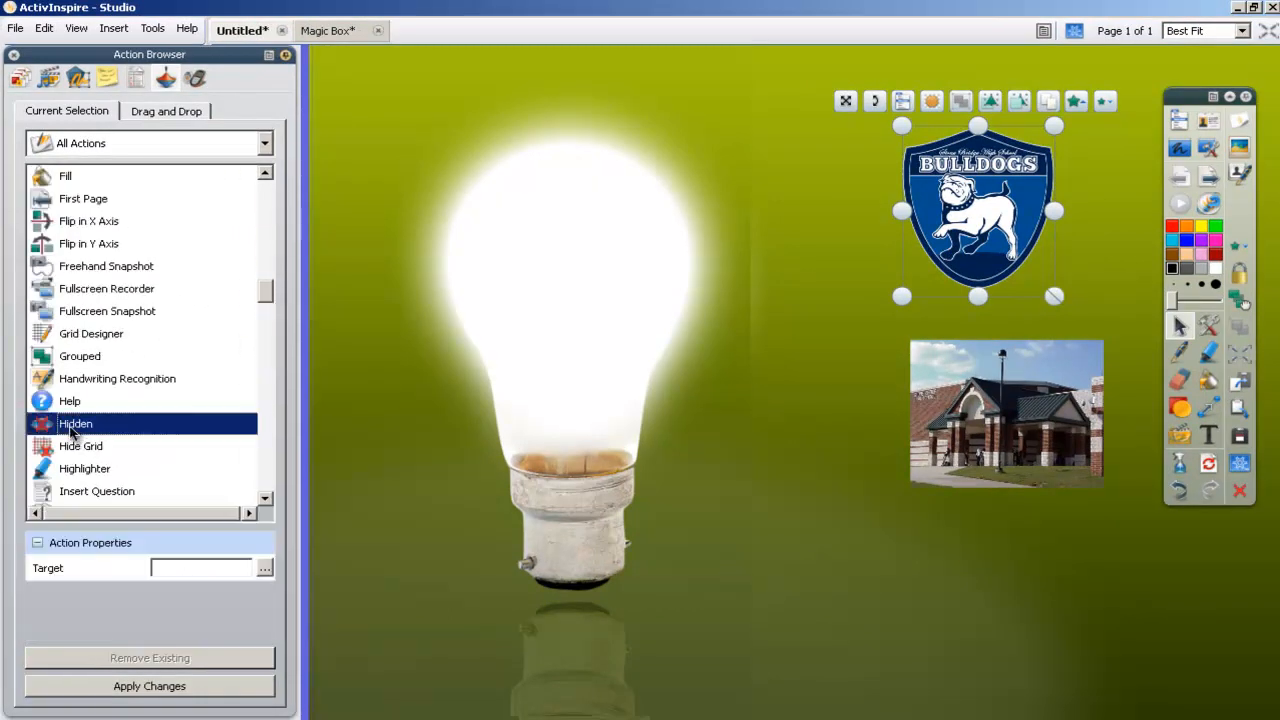
click(264, 568)
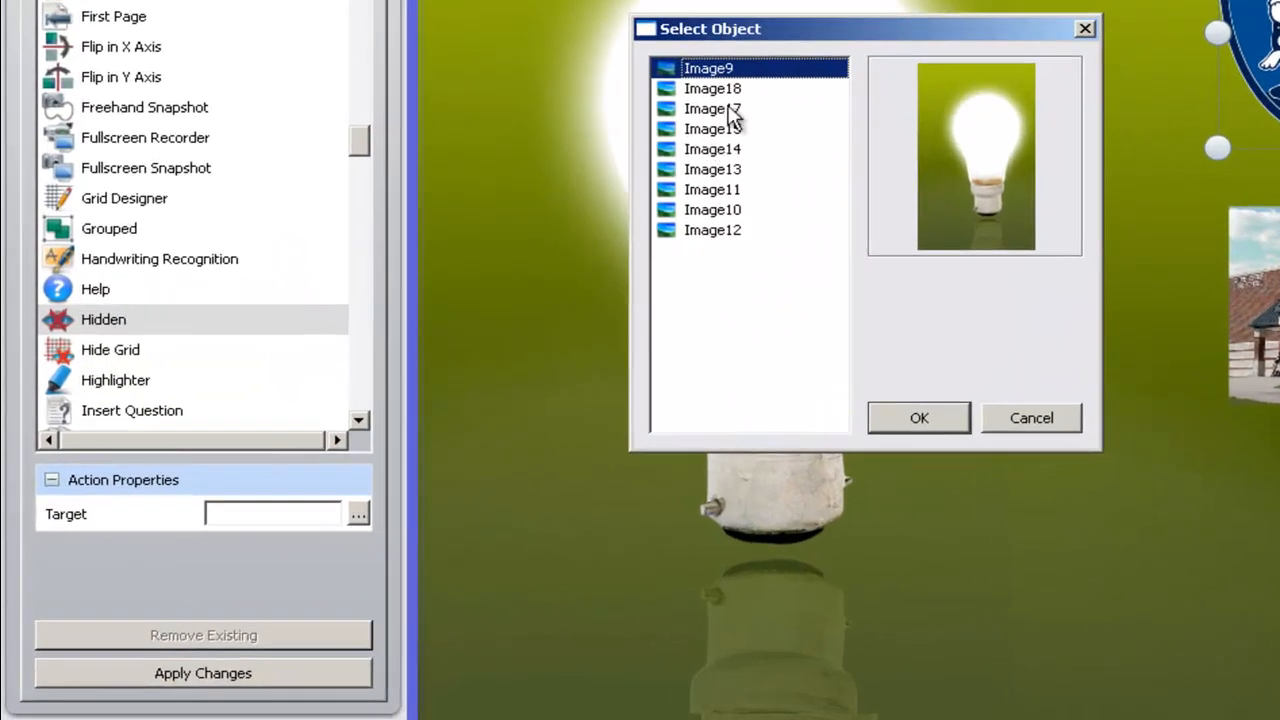
click(713, 169)
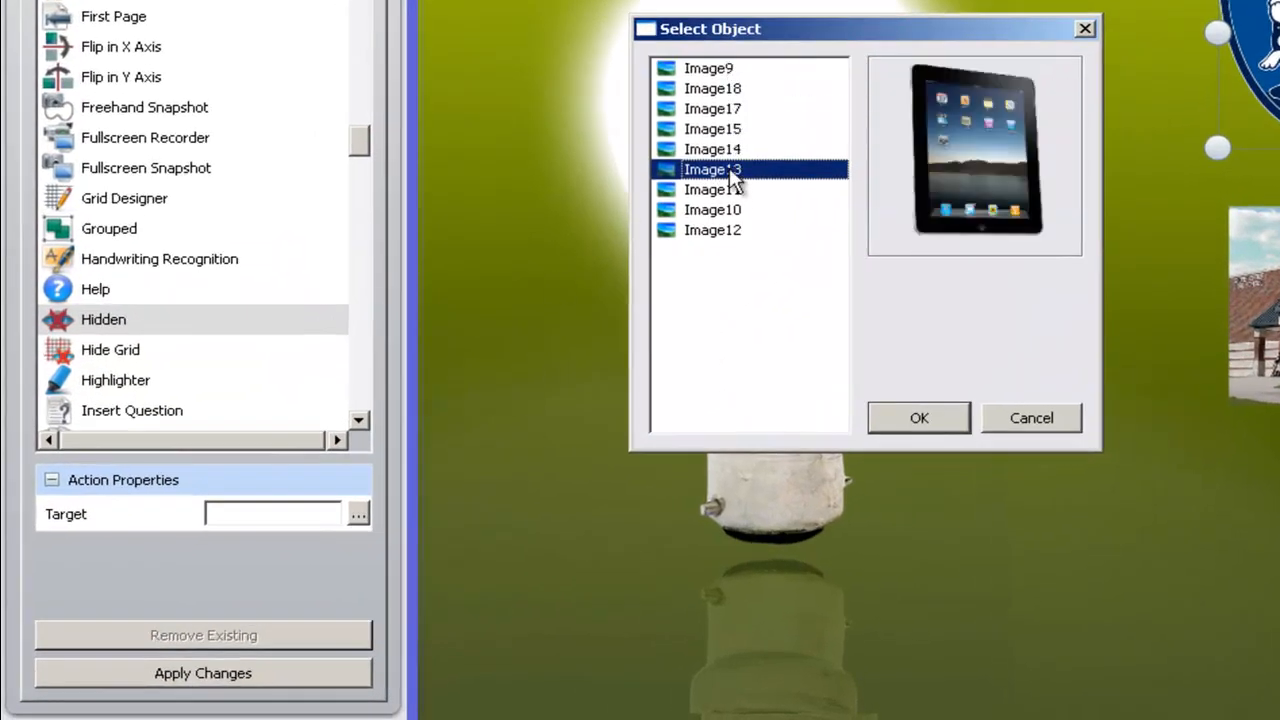
click(712, 209)
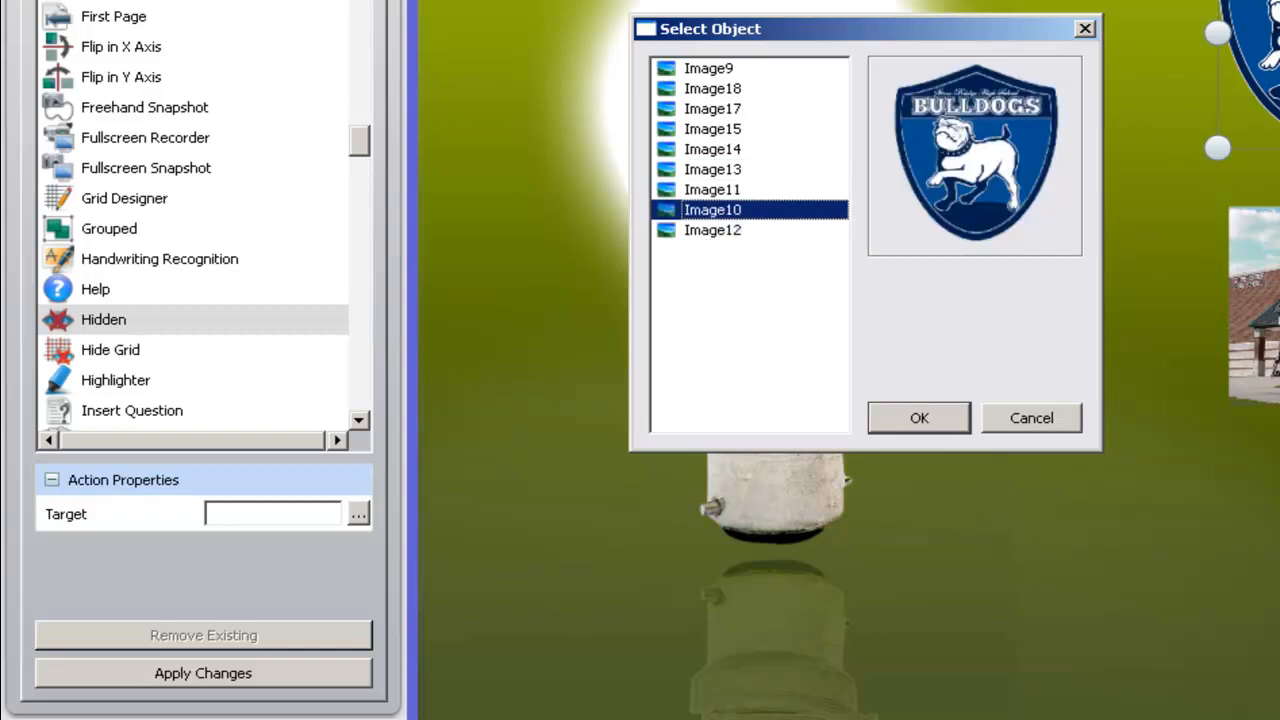
mouse_move(720, 235)
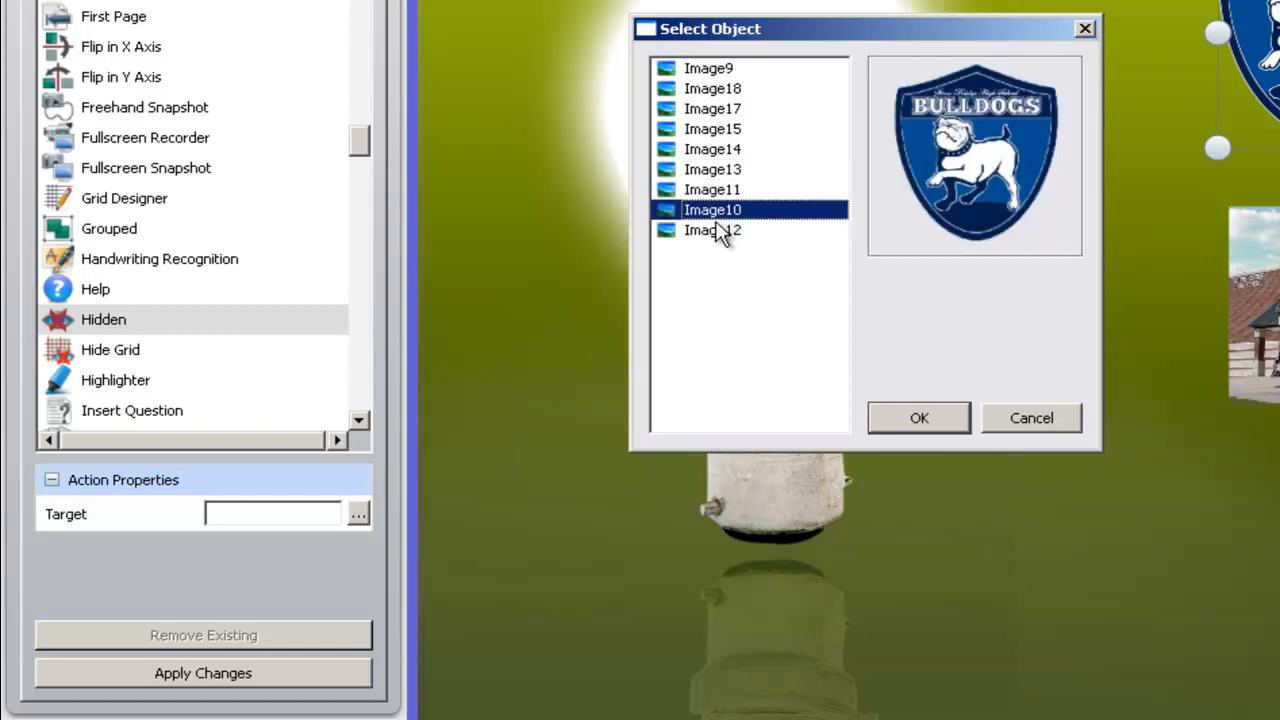
click(918, 418)
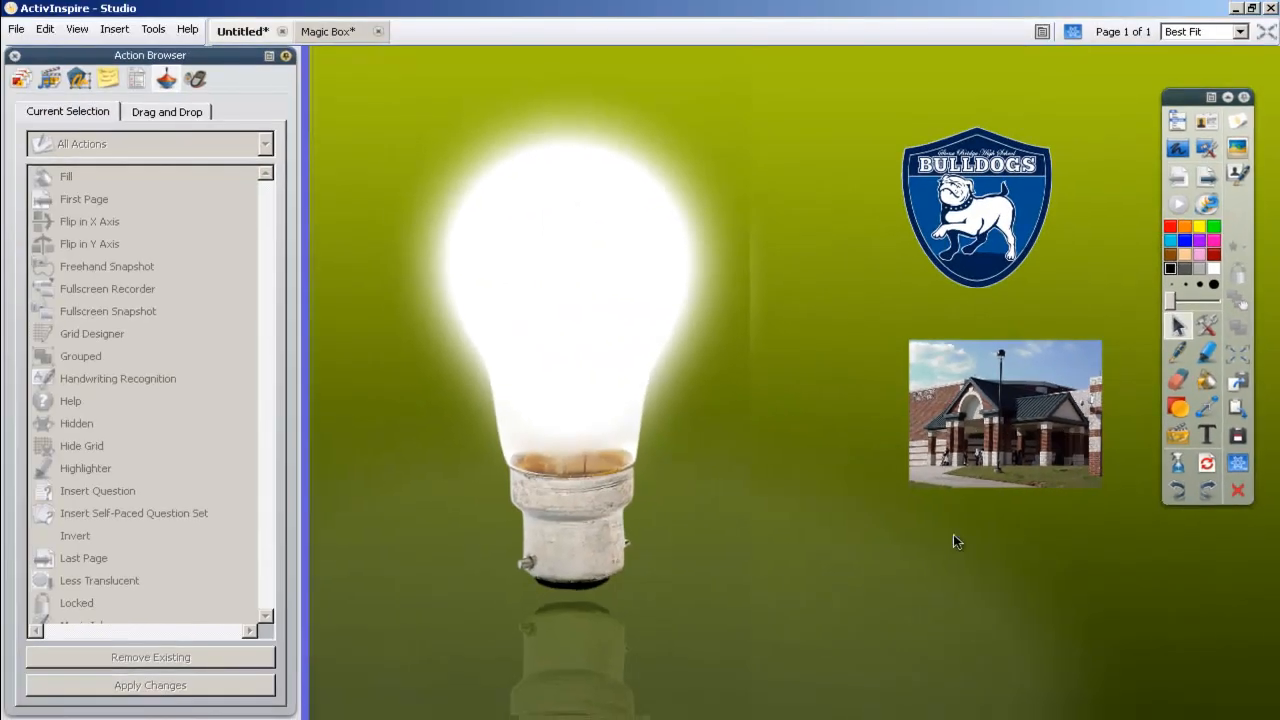
Step: Give the school building picture a Hidden action targeting Image11
click(1005, 414)
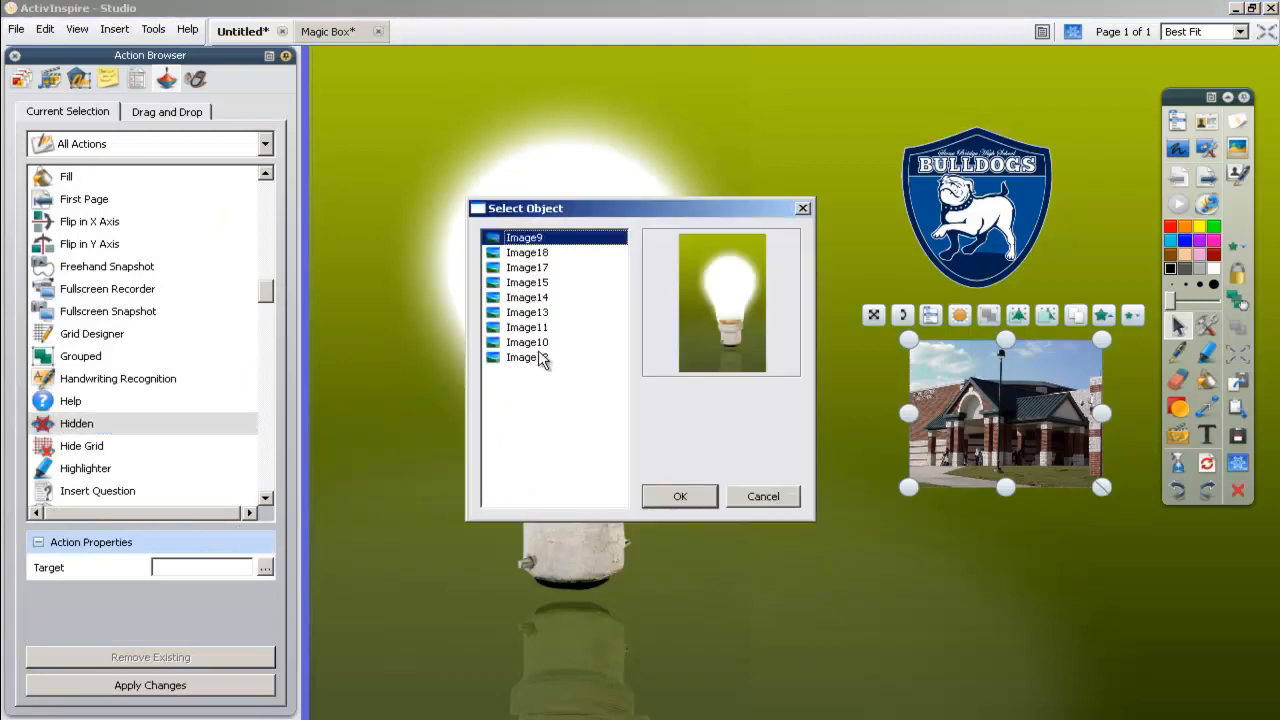
click(527, 357)
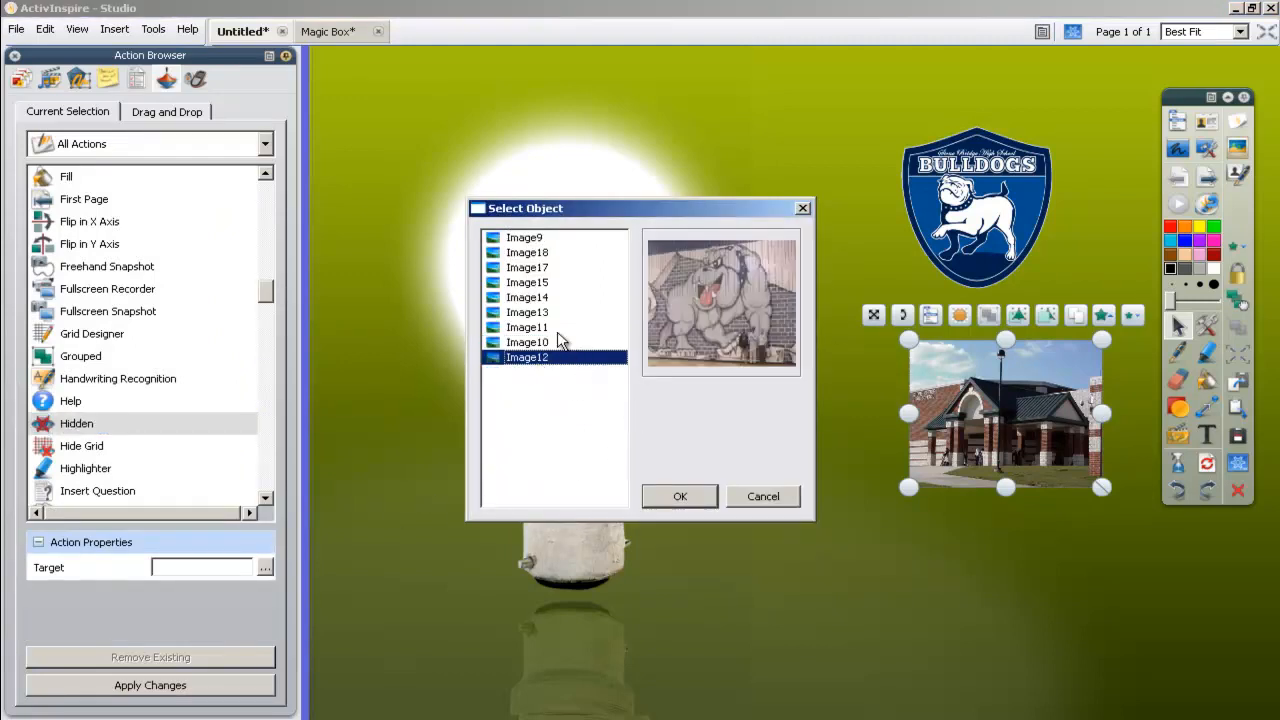
click(679, 496)
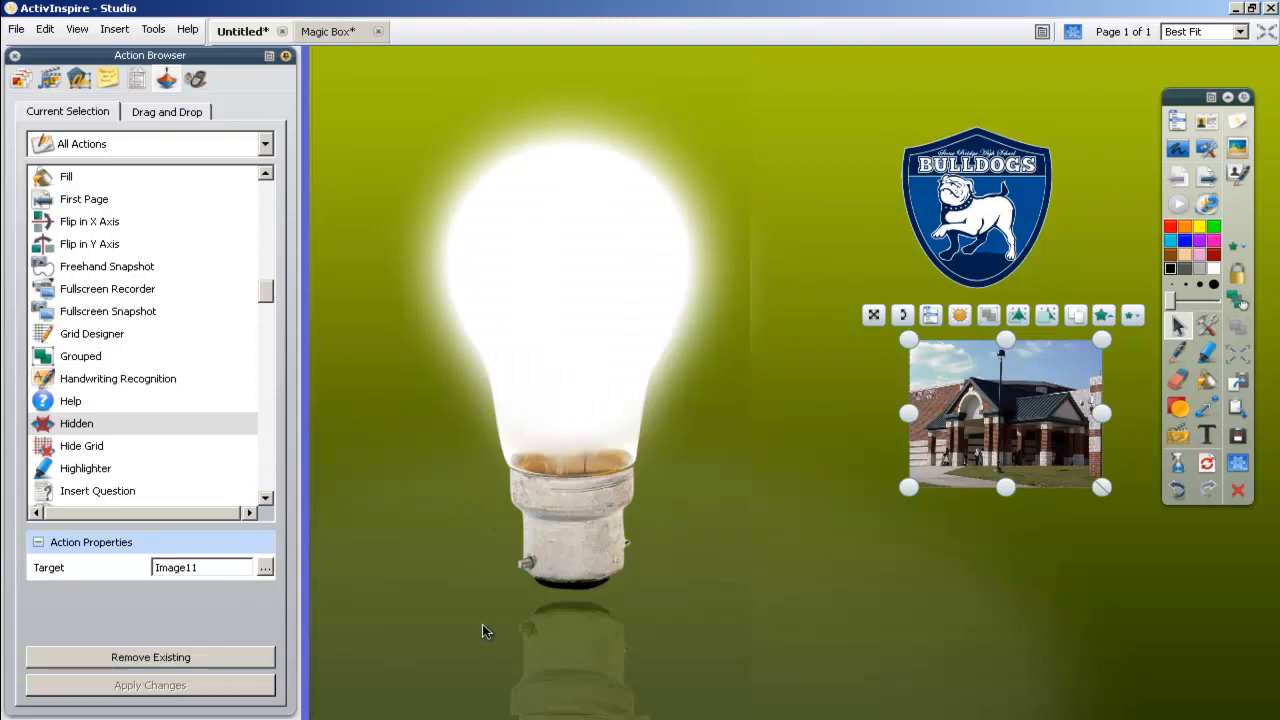
mouse_move(877, 447)
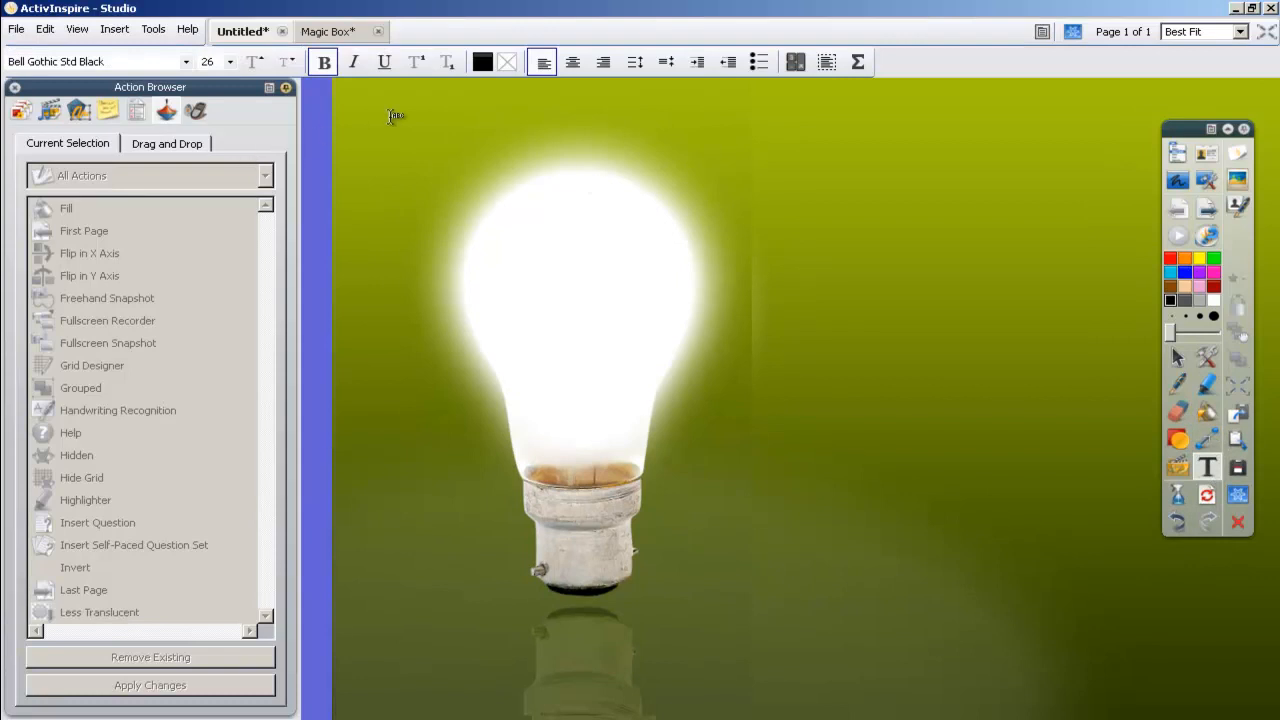
Step: Type the THINK heading and raise its font size to 150
text(THINK)
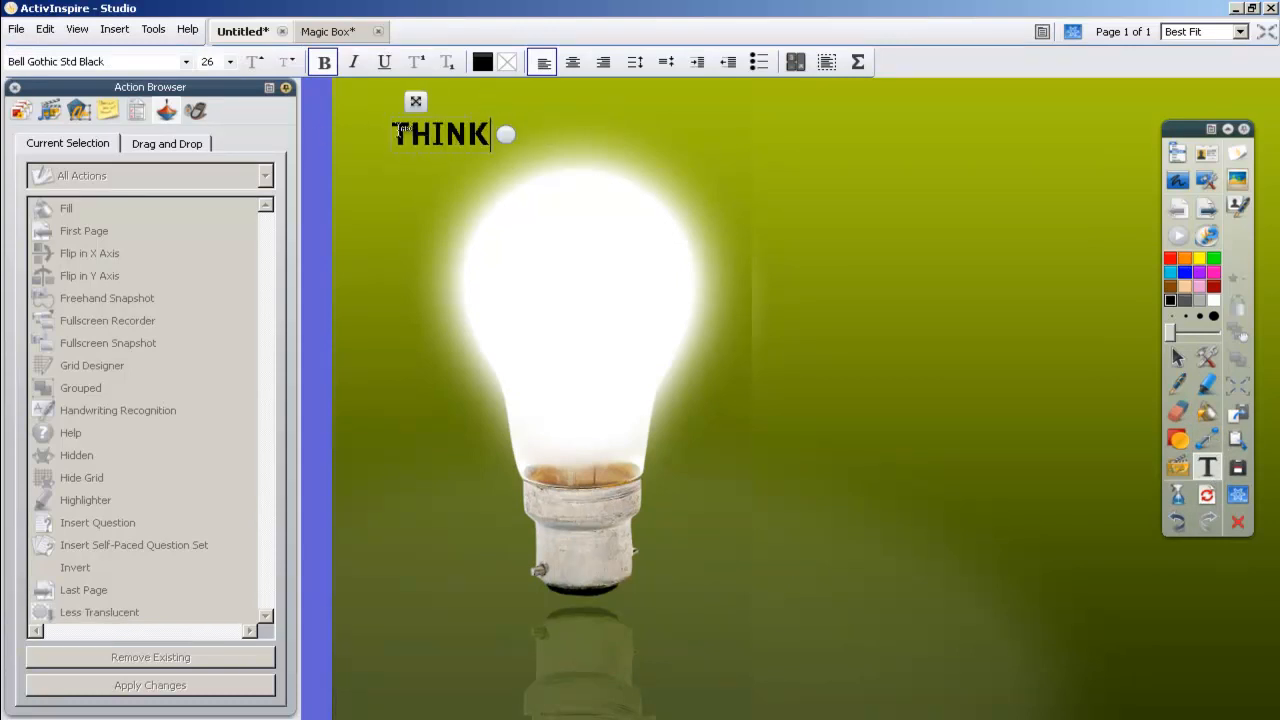
click(253, 62)
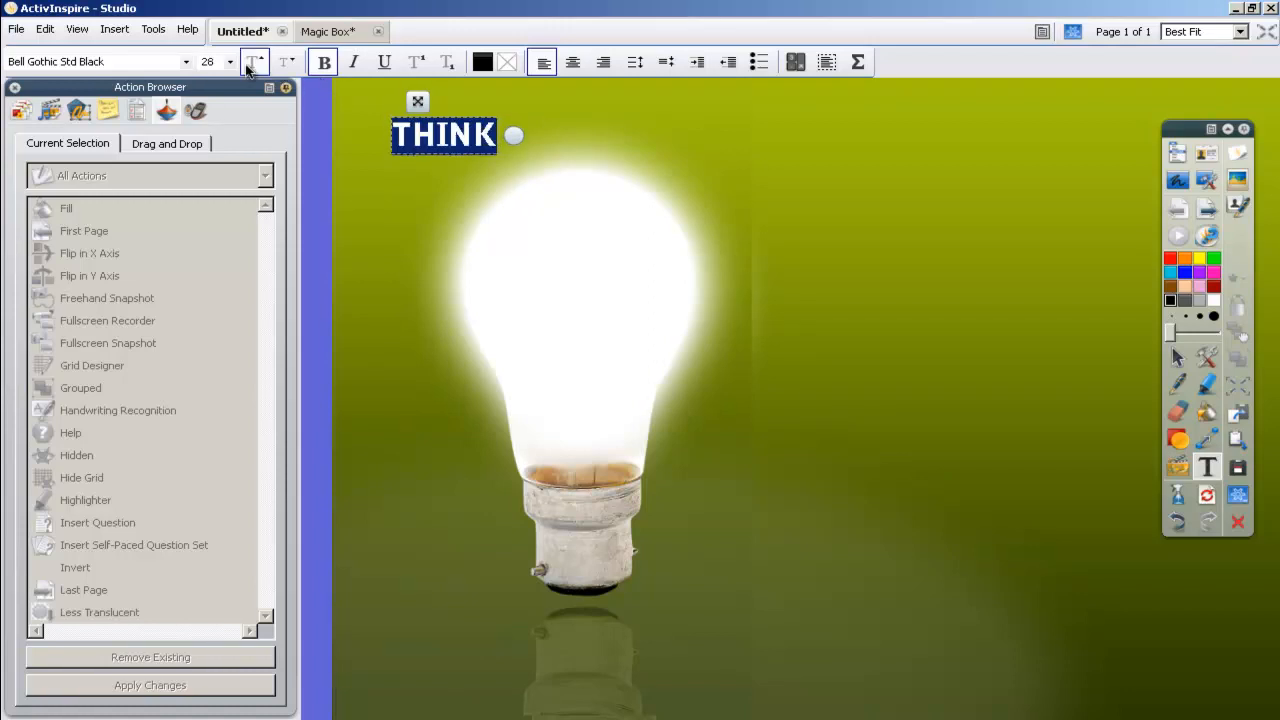
click(229, 62)
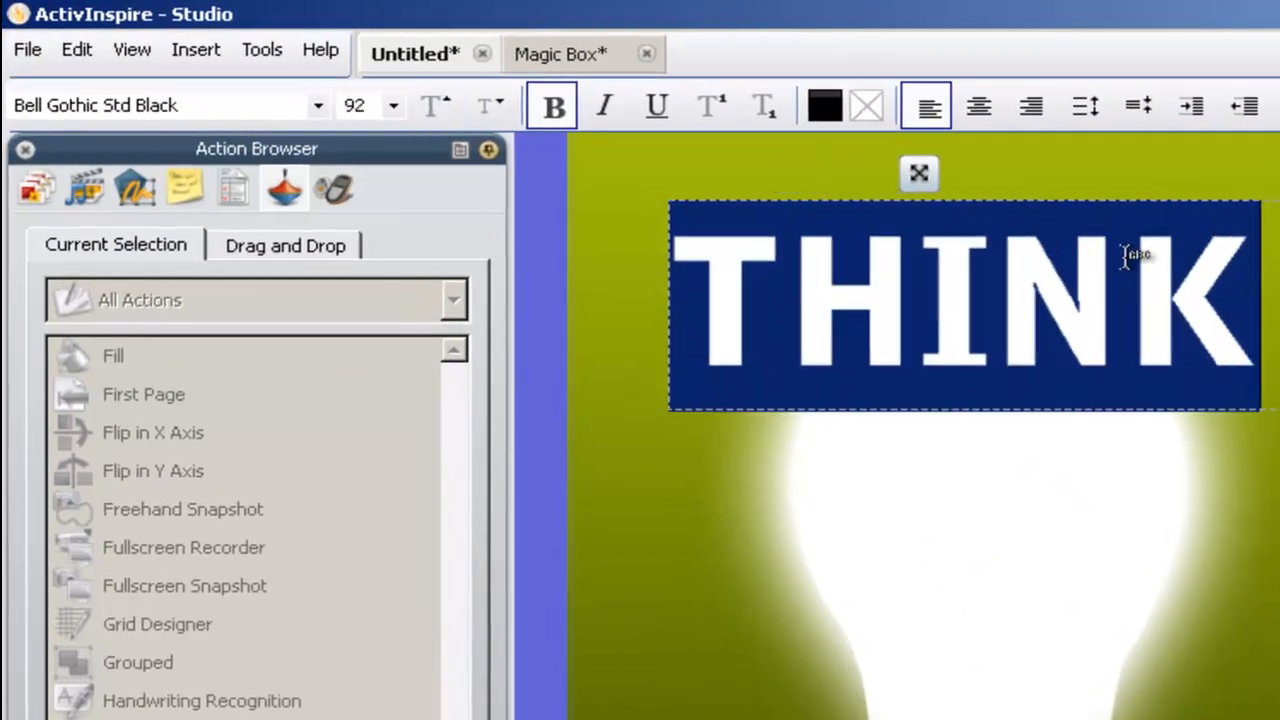
click(392, 105)
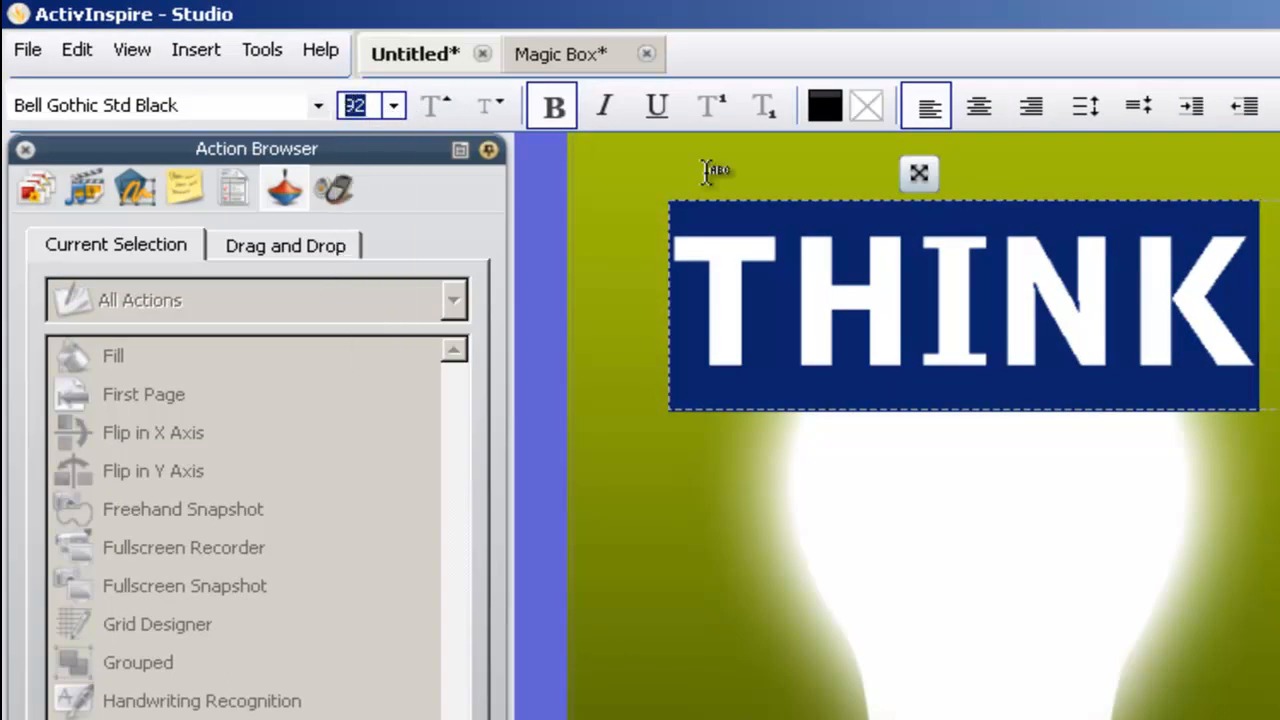
text(150)
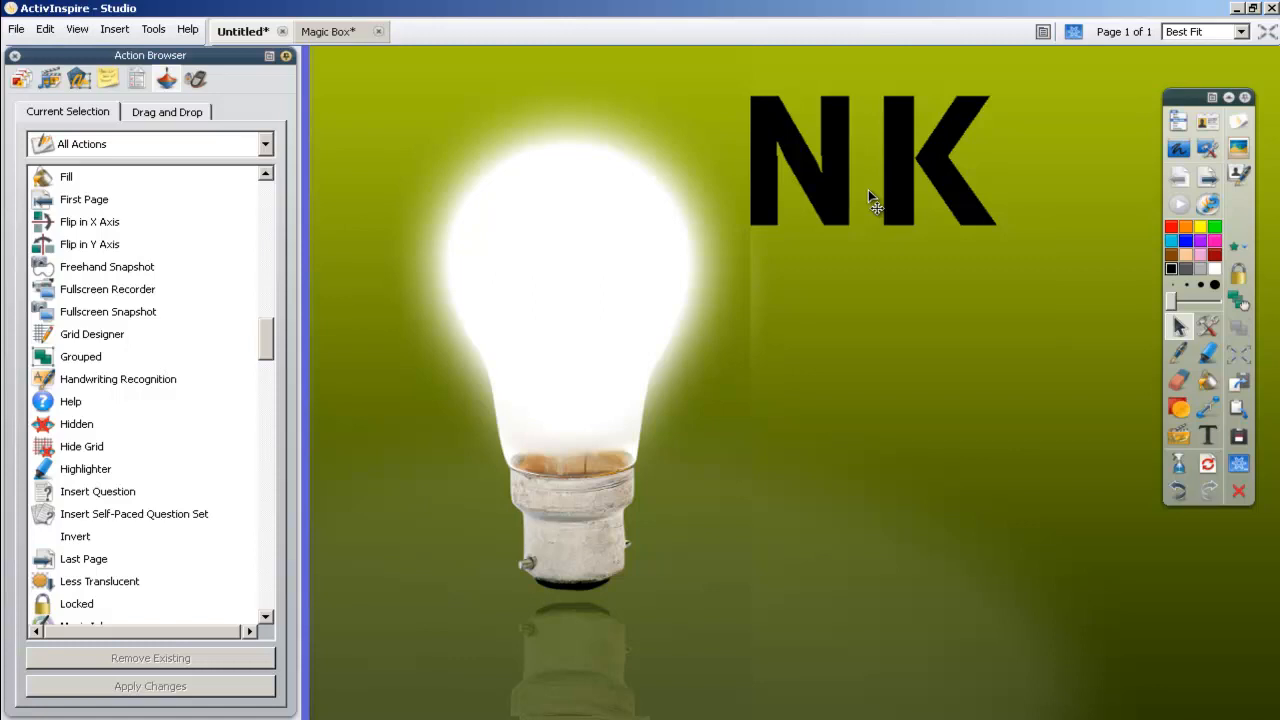
mouse_move(483, 160)
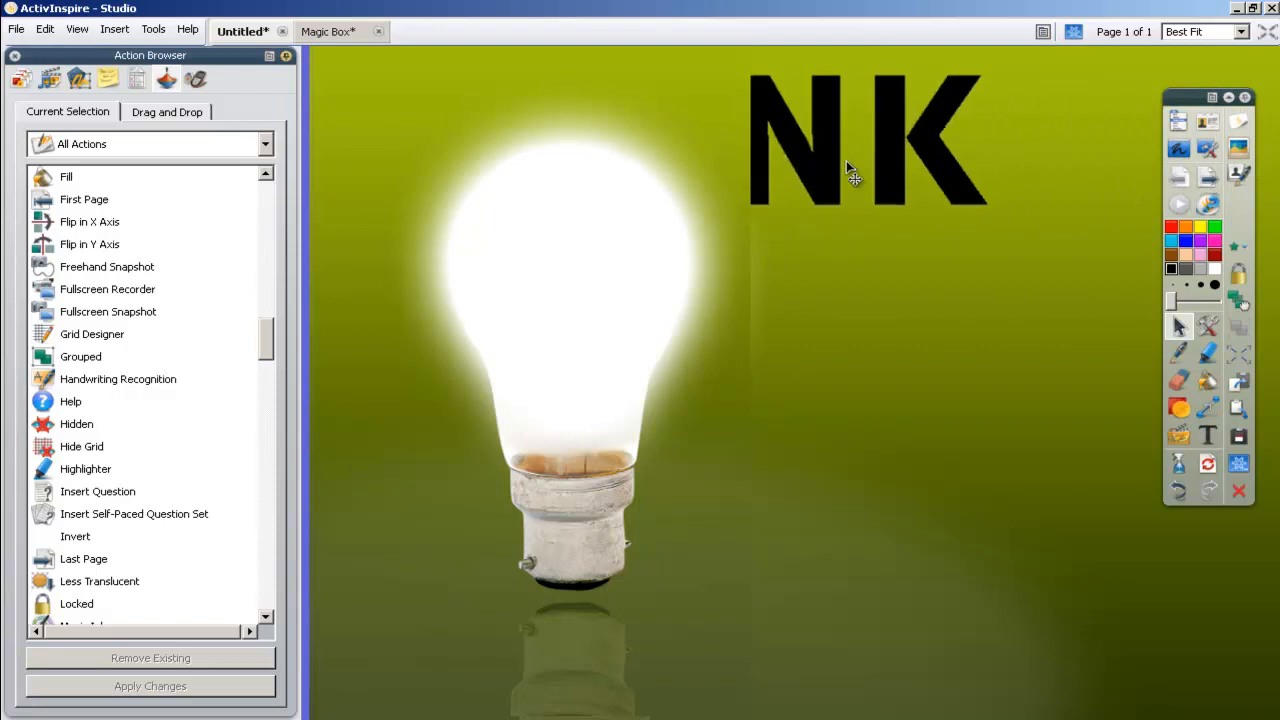
Step: Move Text1, the THINK heading, into the Top Layer above Image9 and reselect it
click(78, 79)
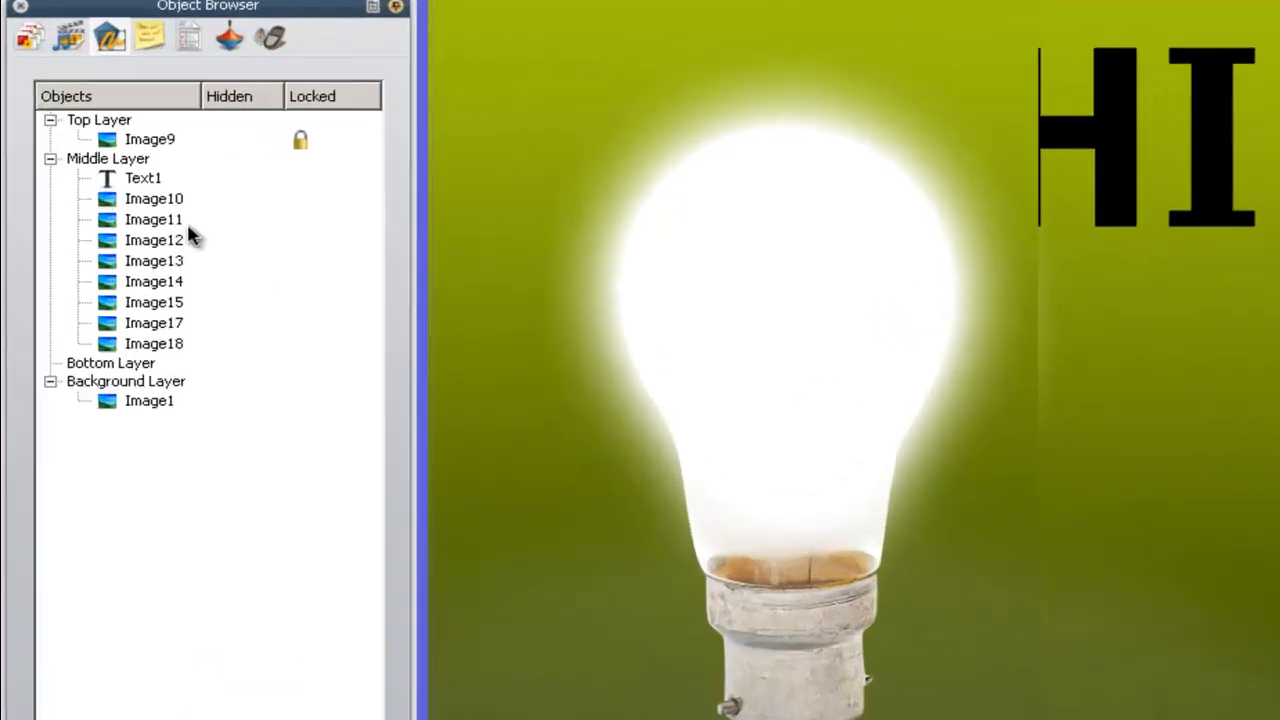
click(142, 177)
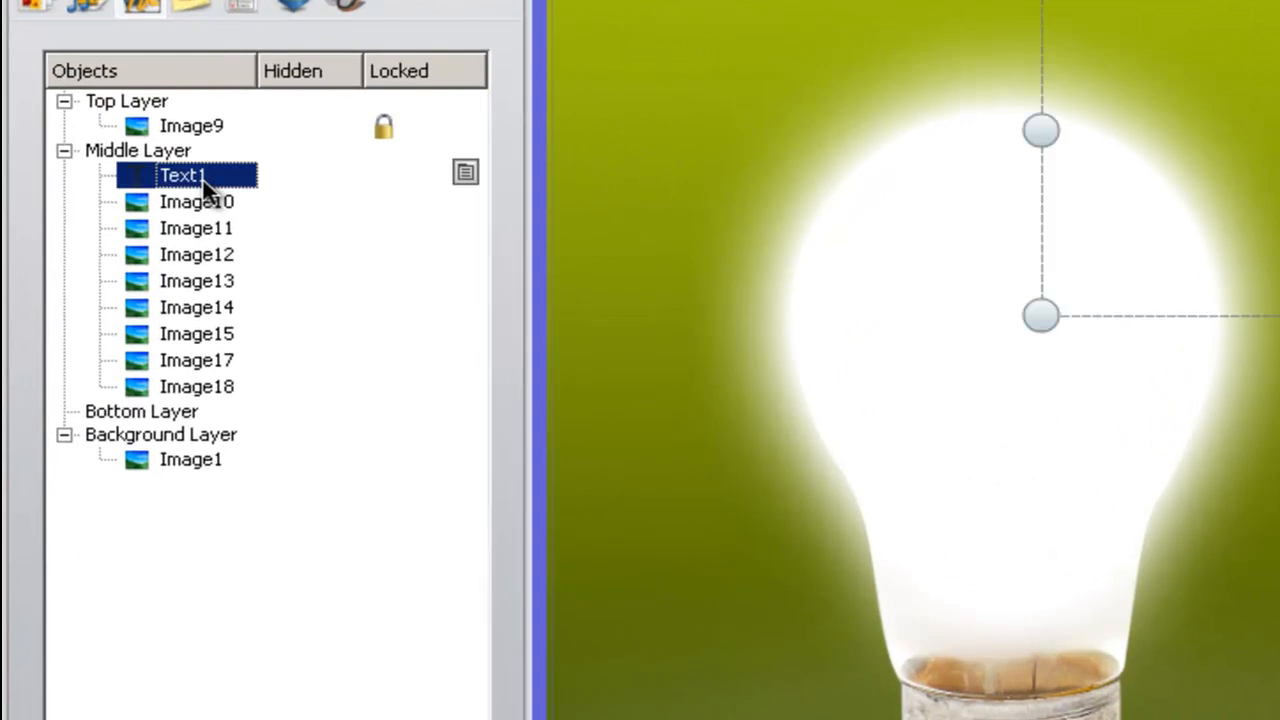
mouse_move(185, 135)
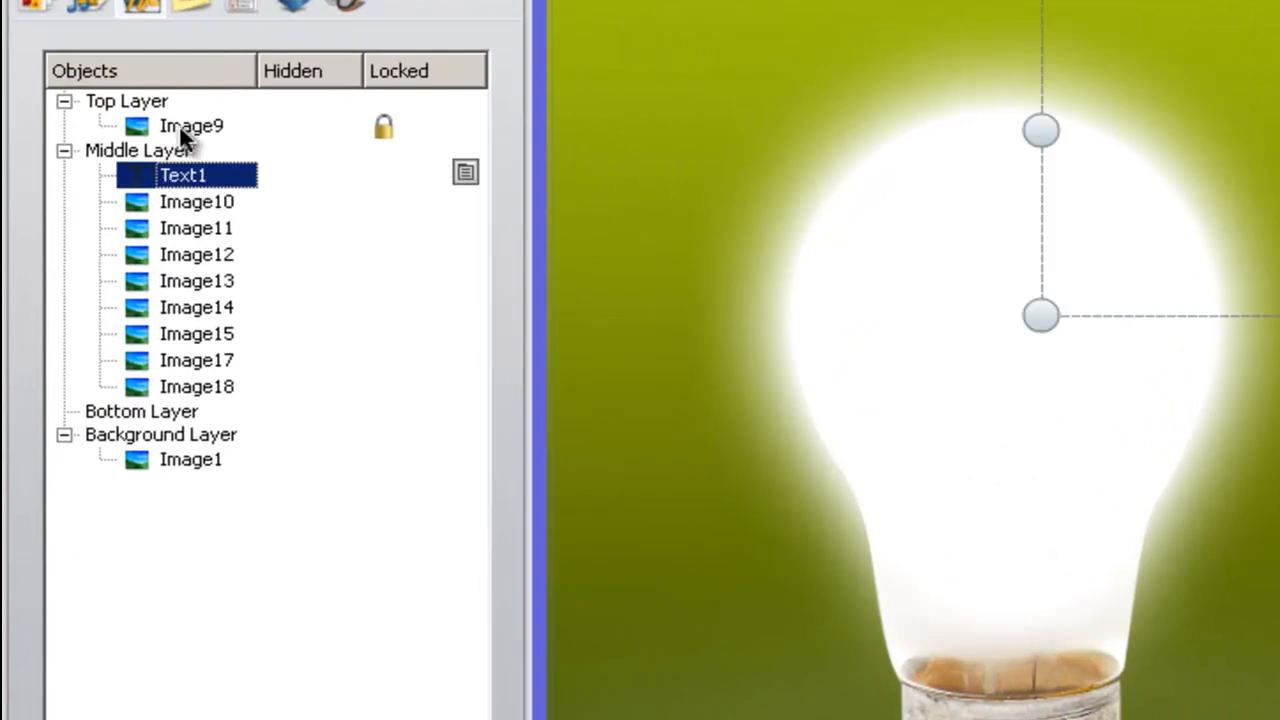
click(191, 125)
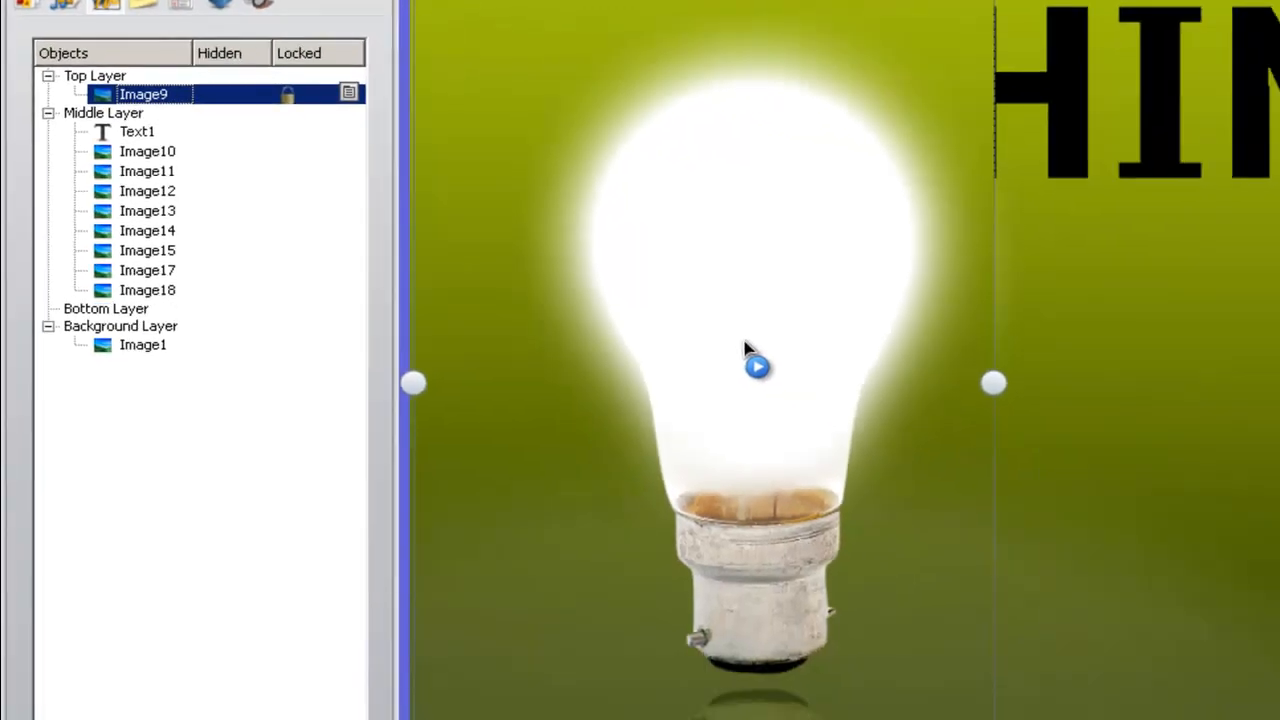
mouse_move(150, 150)
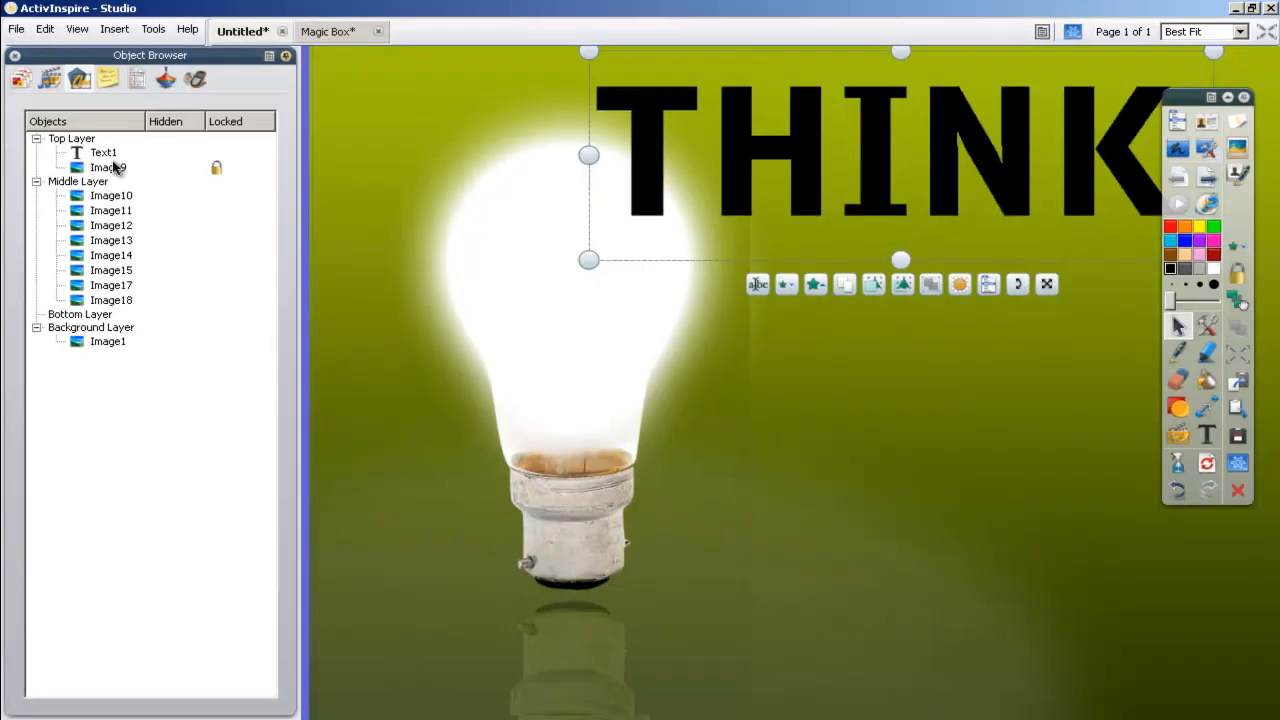
click(104, 152)
text(out)
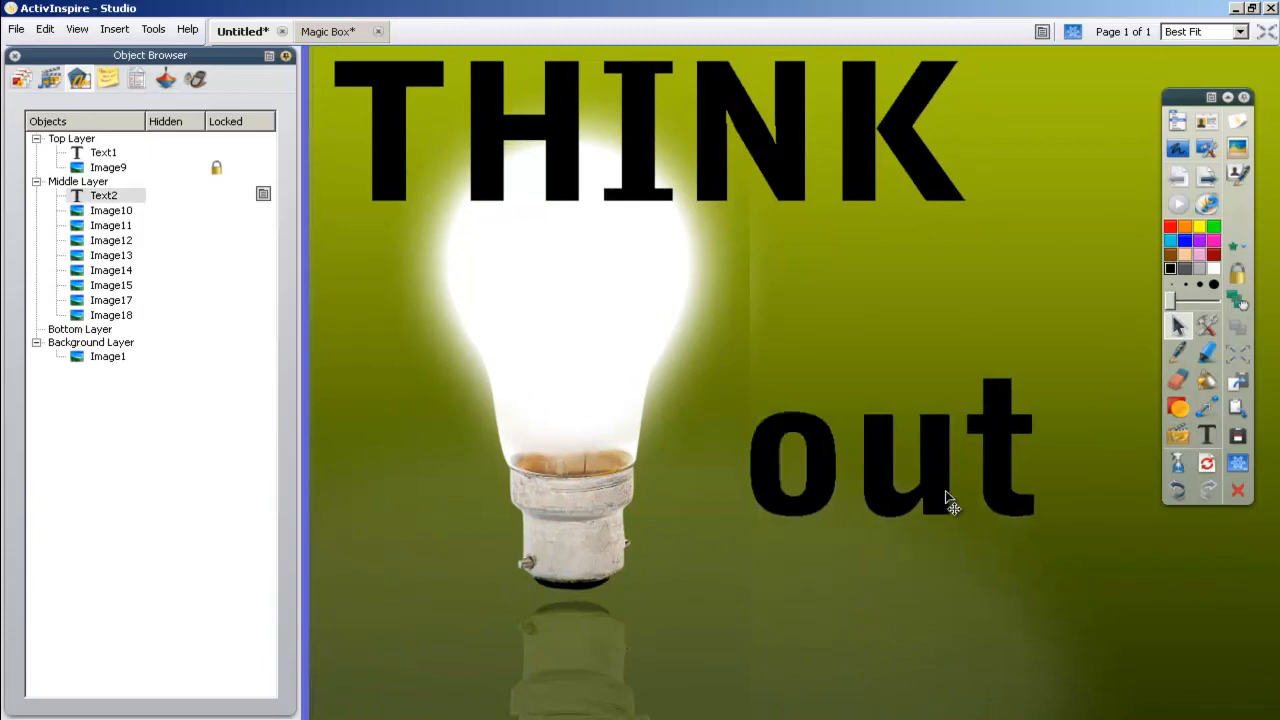
Step: Edit the 'about who this could be?' prompt and set its font size to 36
double_click(890, 450)
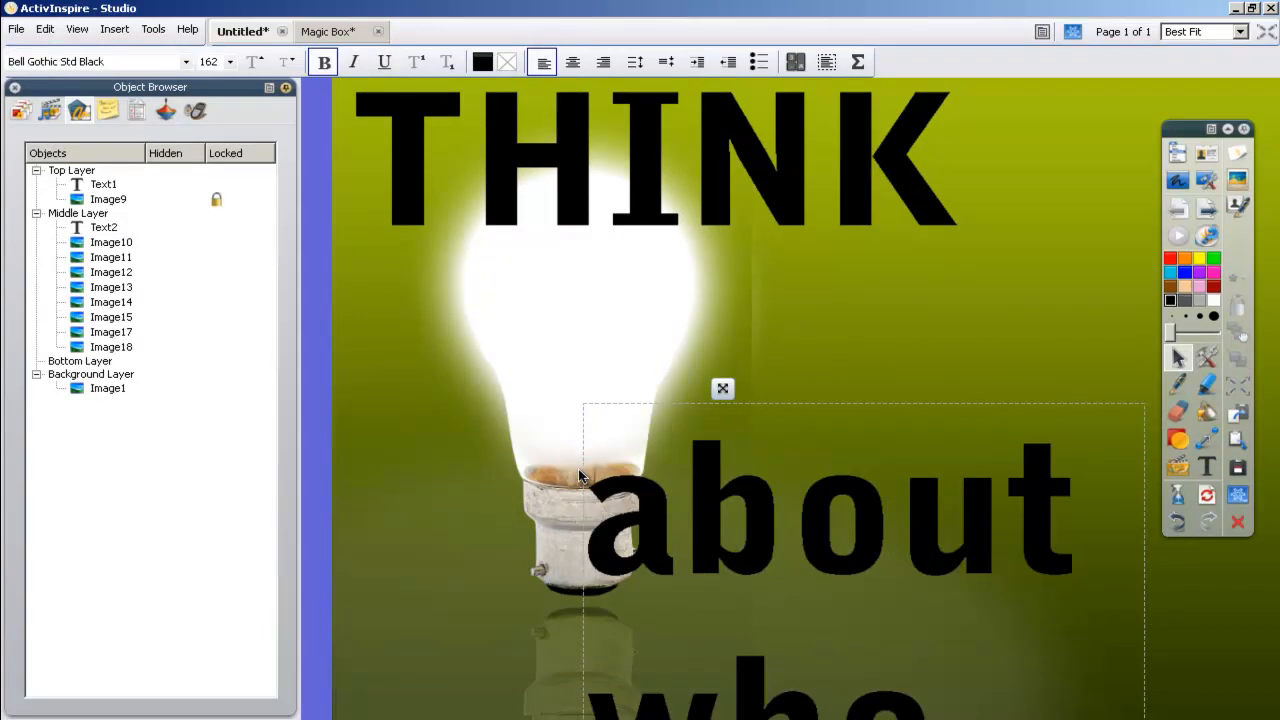
mouse_move(608, 508)
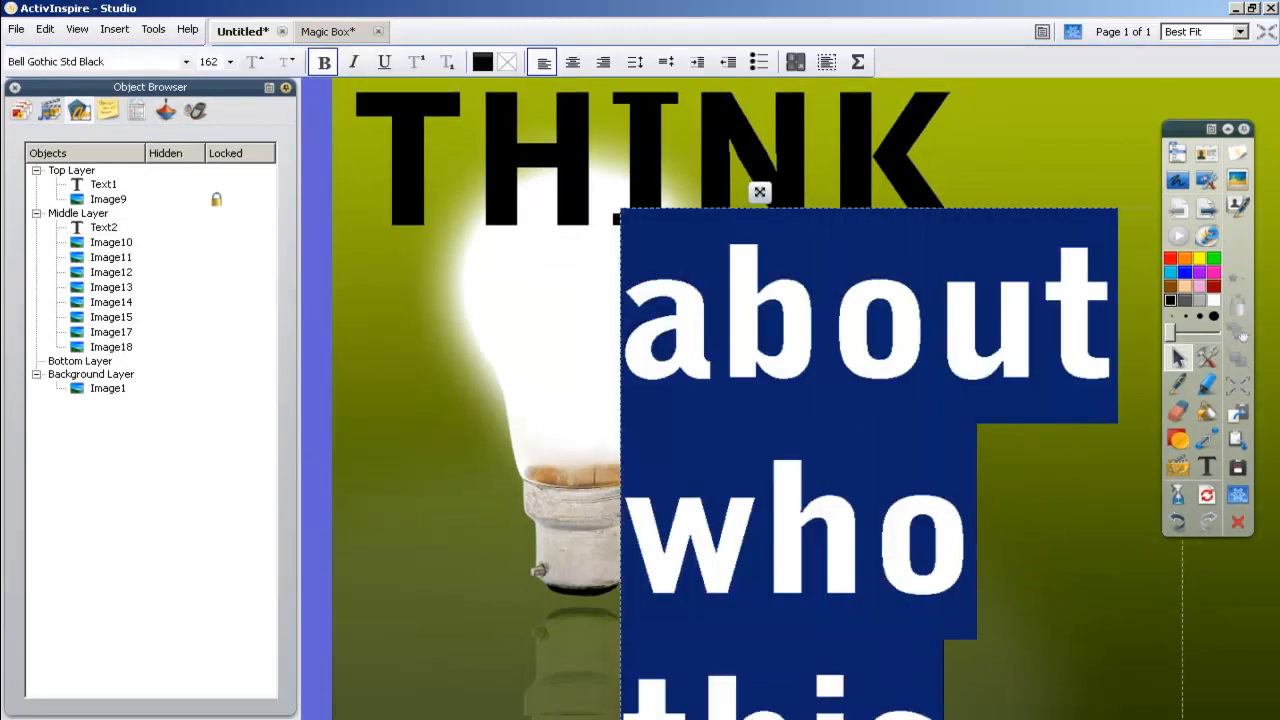
click(230, 62)
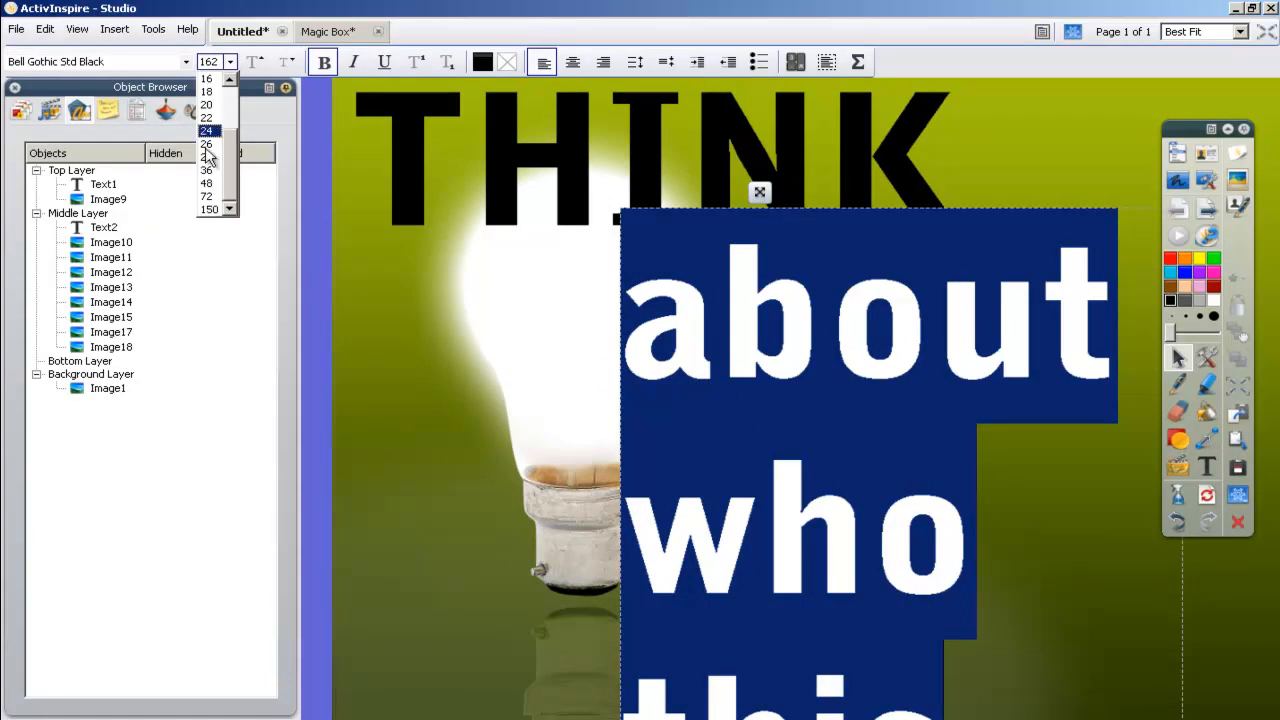
click(206, 131)
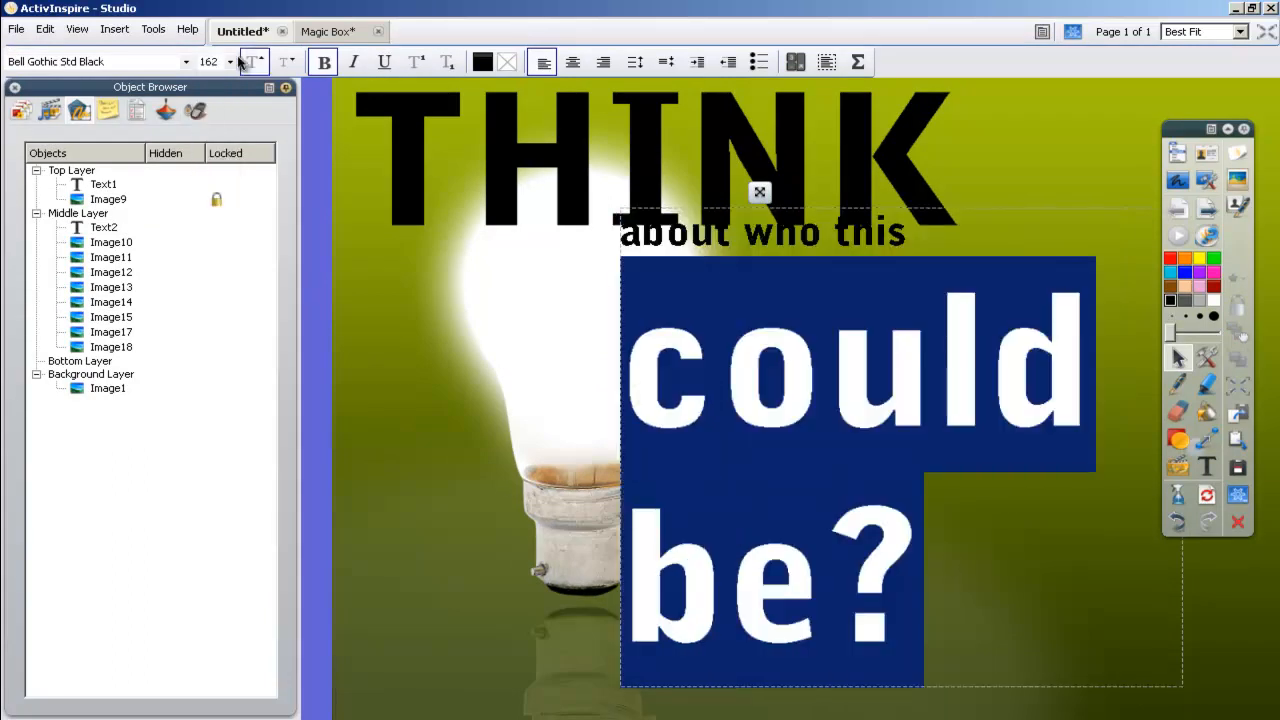
click(229, 61)
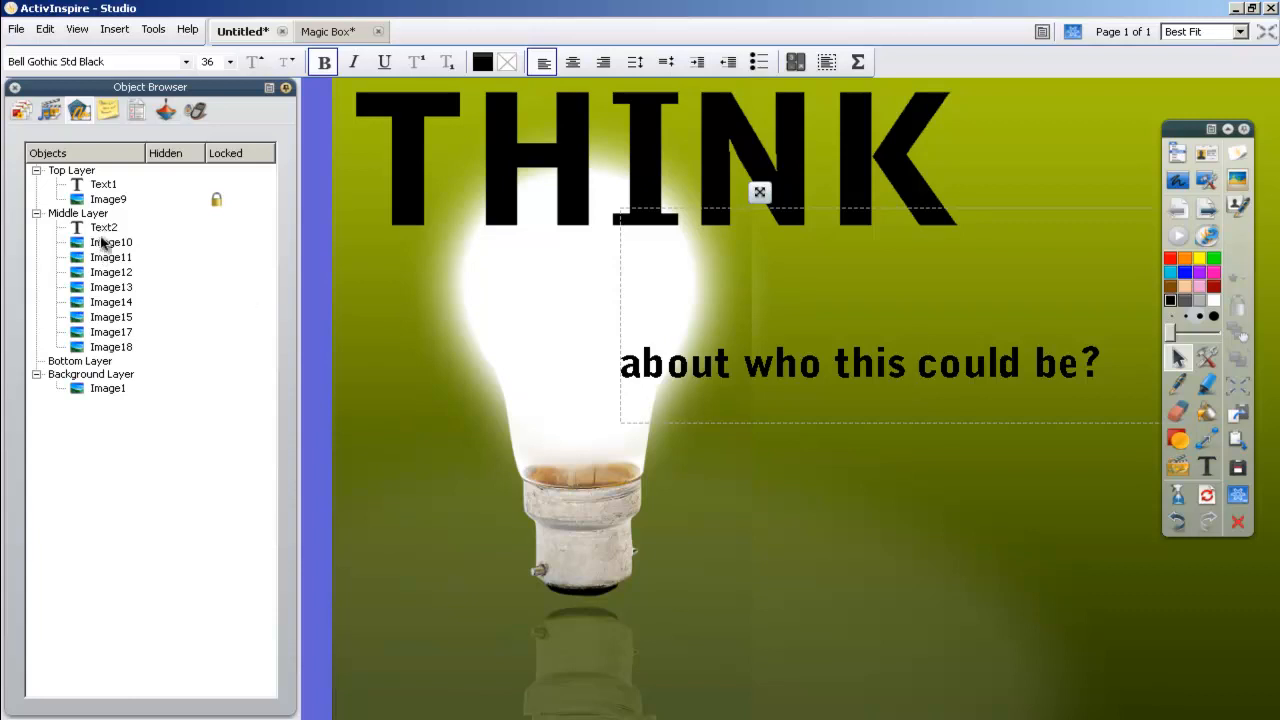
Step: Move Text2 into the Top Layer, colour it white and enlarge it to size 72
click(104, 227)
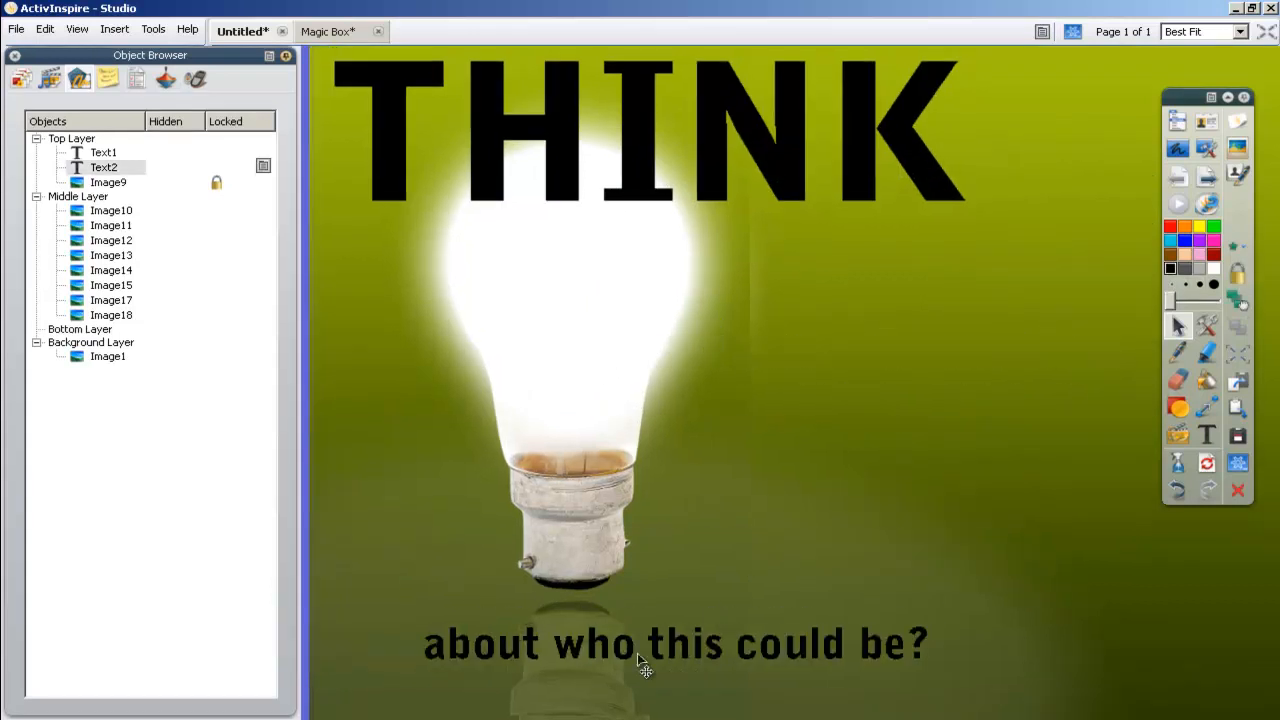
click(675, 643)
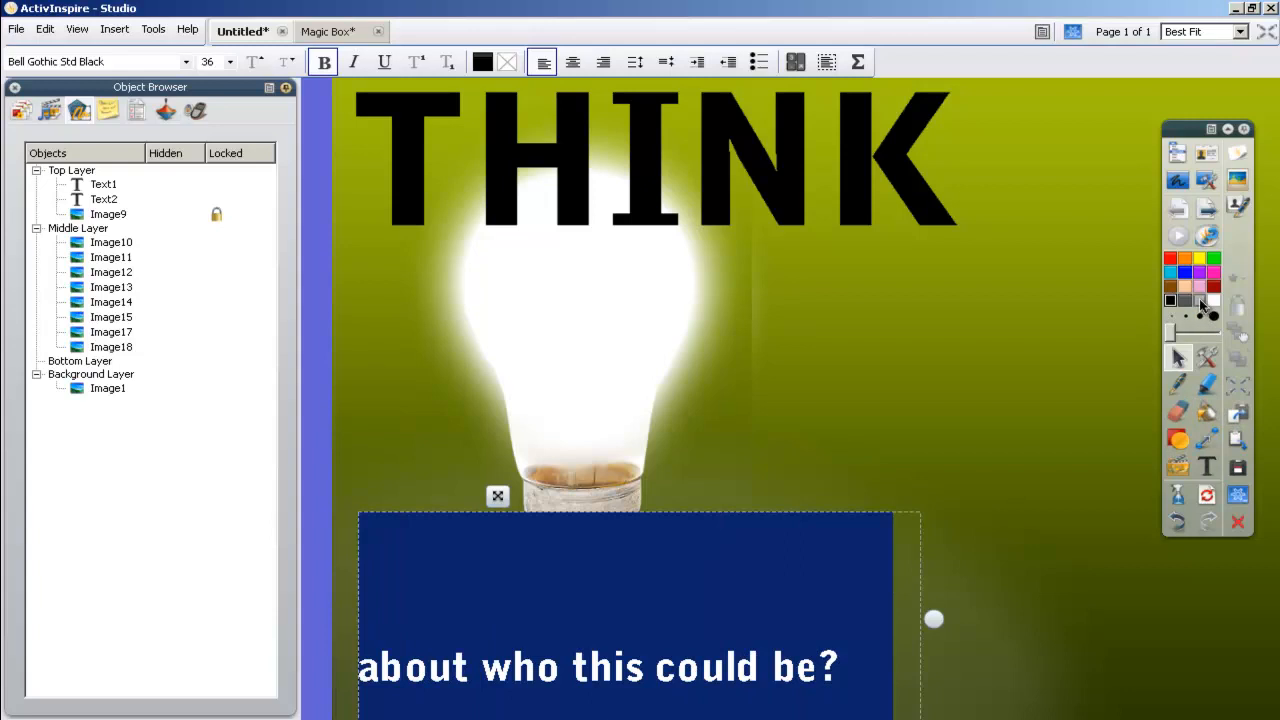
click(508, 62)
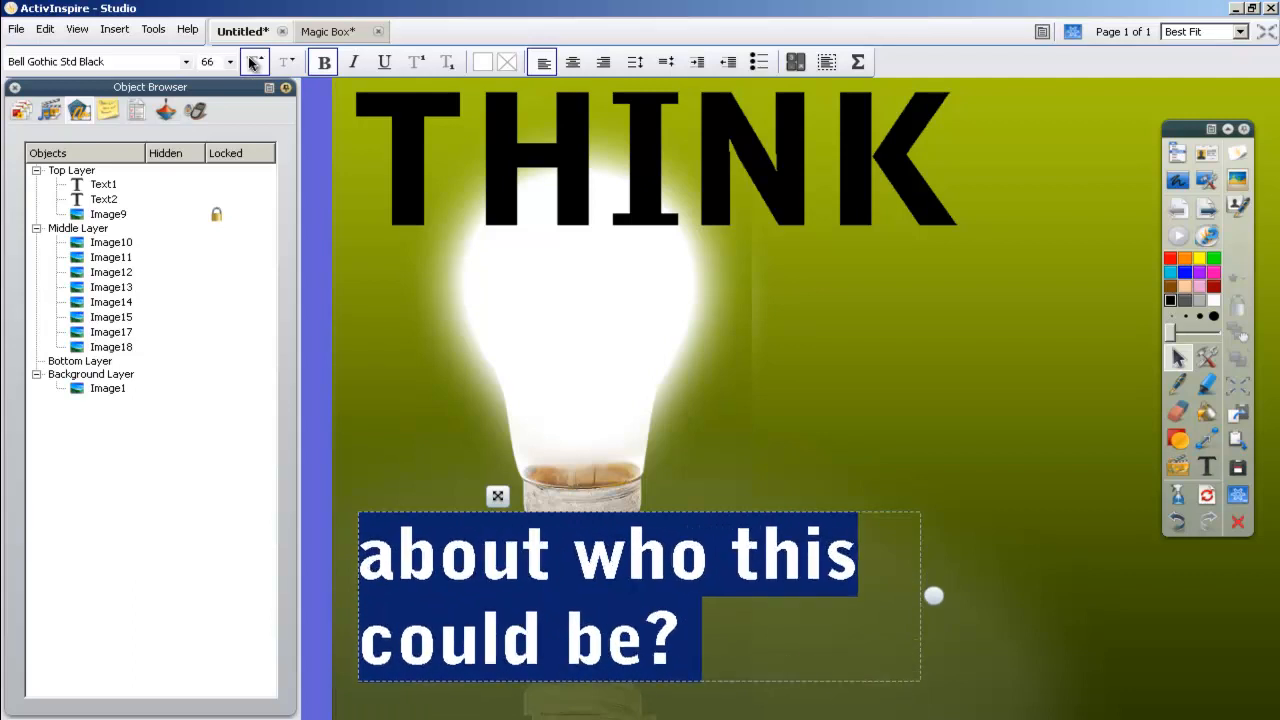
click(253, 56)
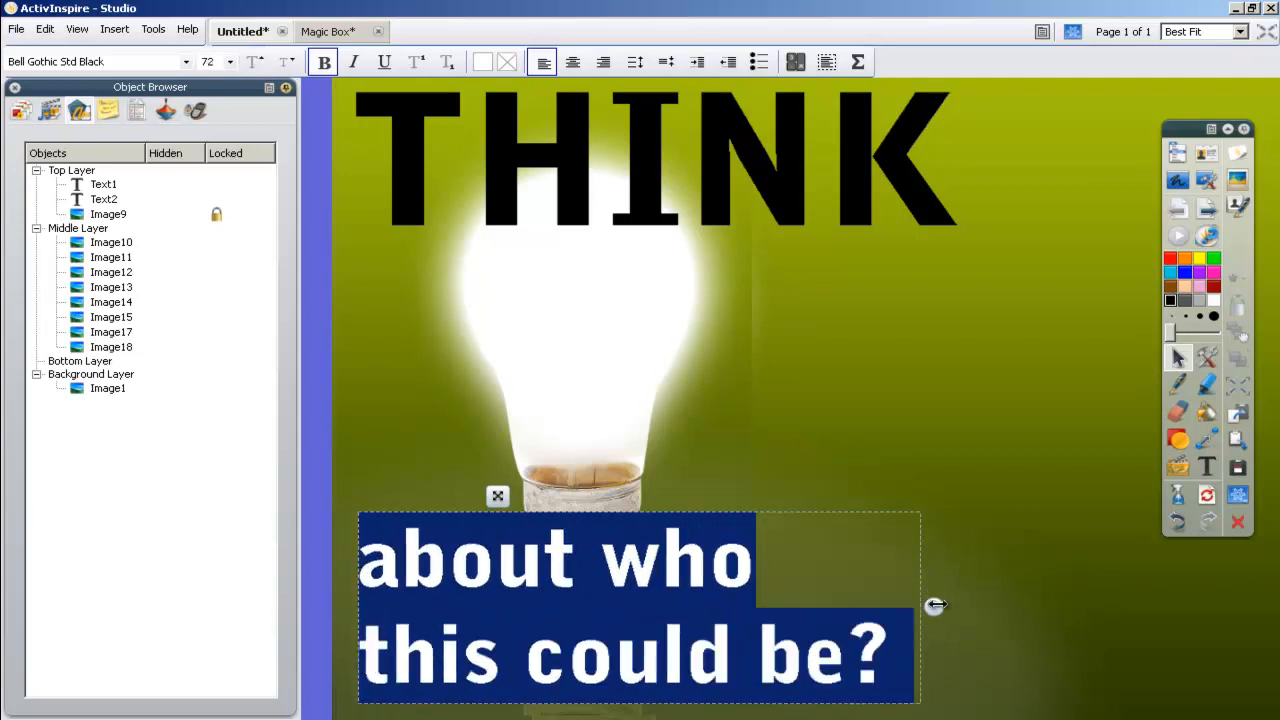